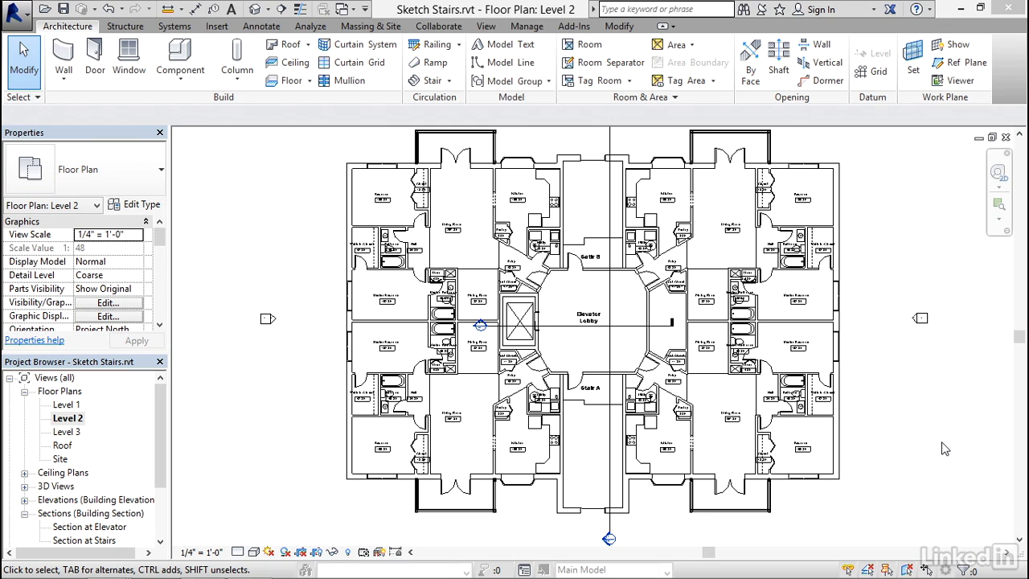
mouse_move(964, 336)
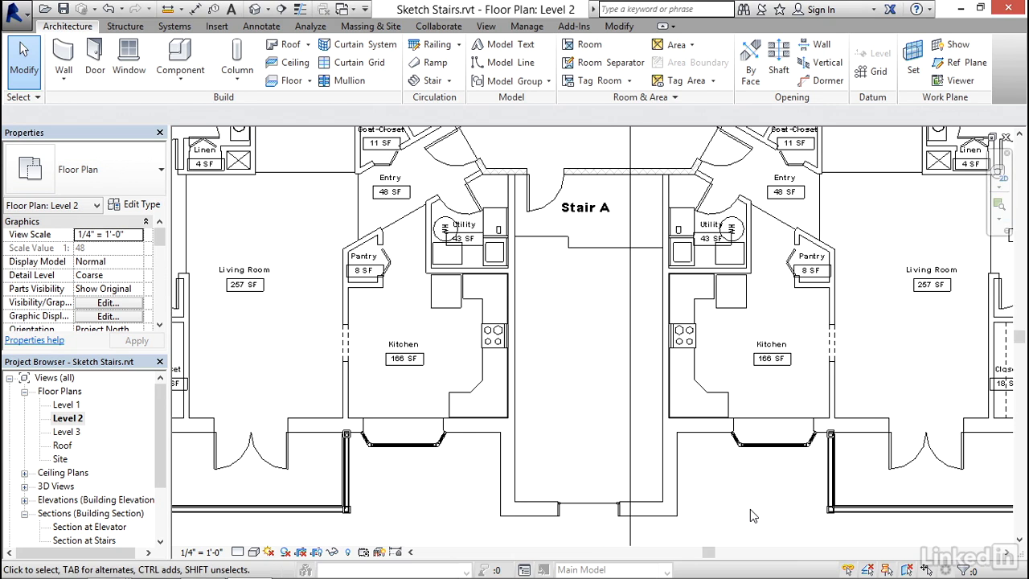
mouse_move(627, 366)
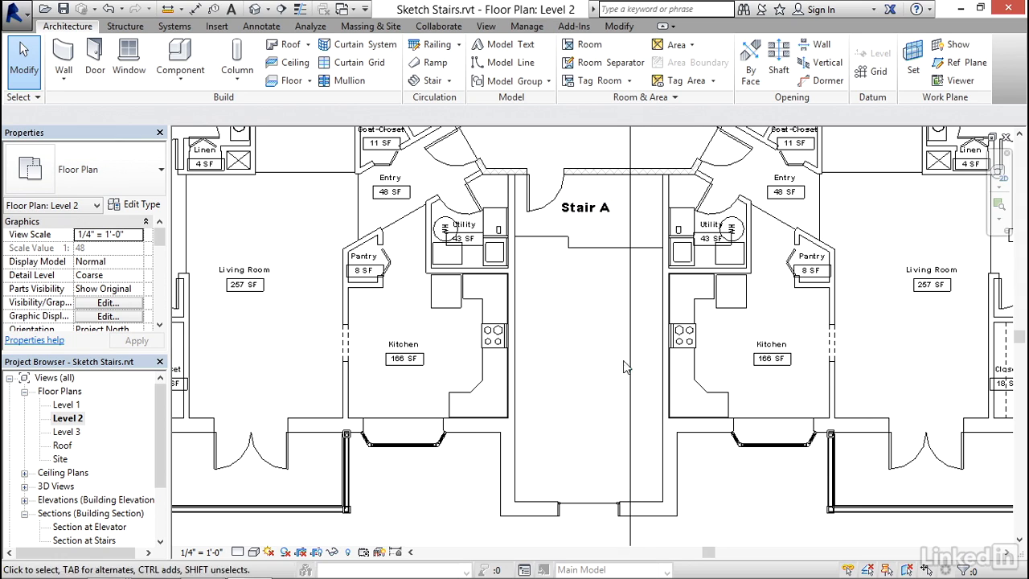
mouse_move(598, 490)
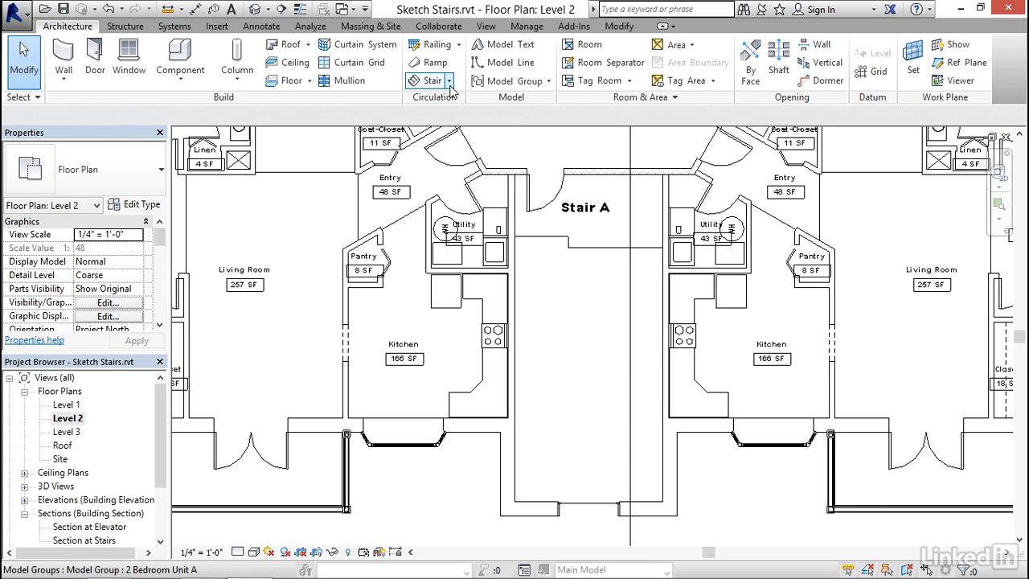
- Start a Stair by Sketch on Level 2 from the Architecture Stair drop-down
click(428, 80)
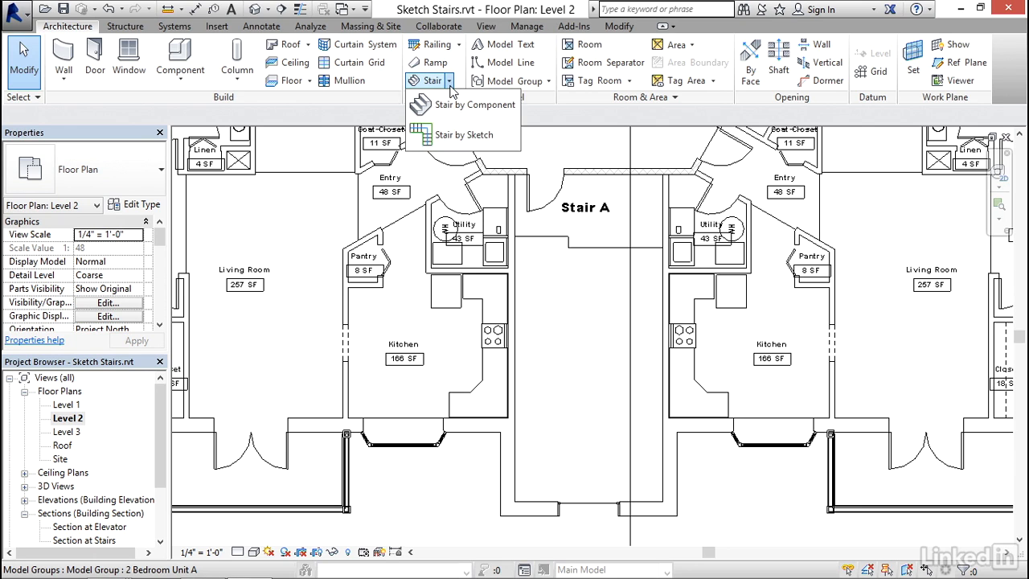
mouse_move(463, 135)
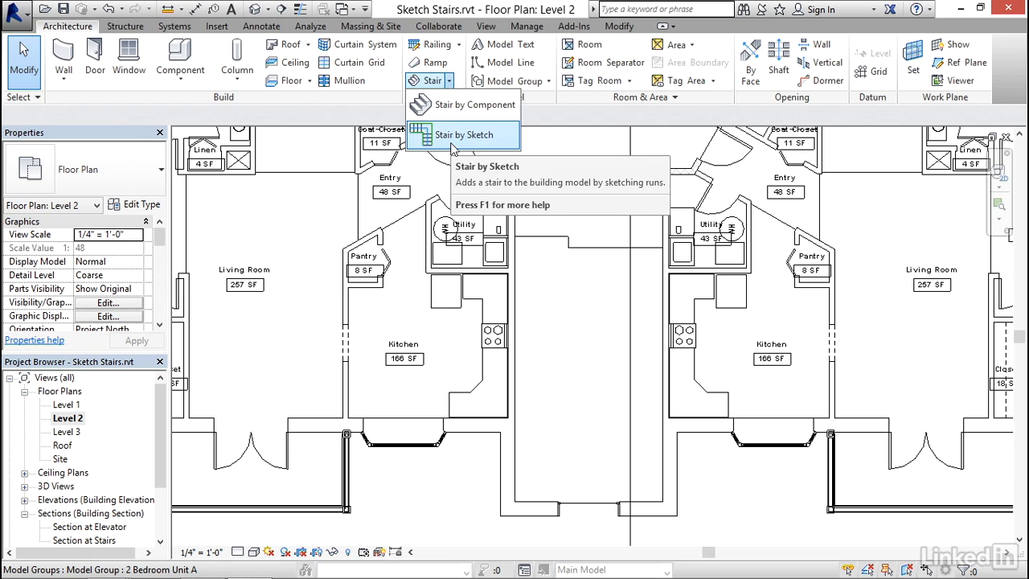
click(462, 136)
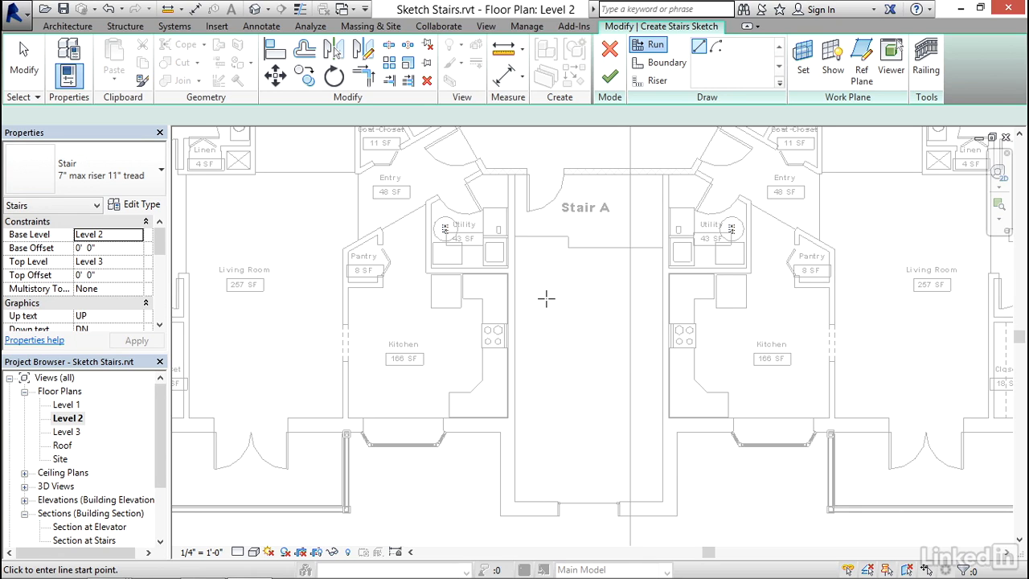
mouse_move(560, 296)
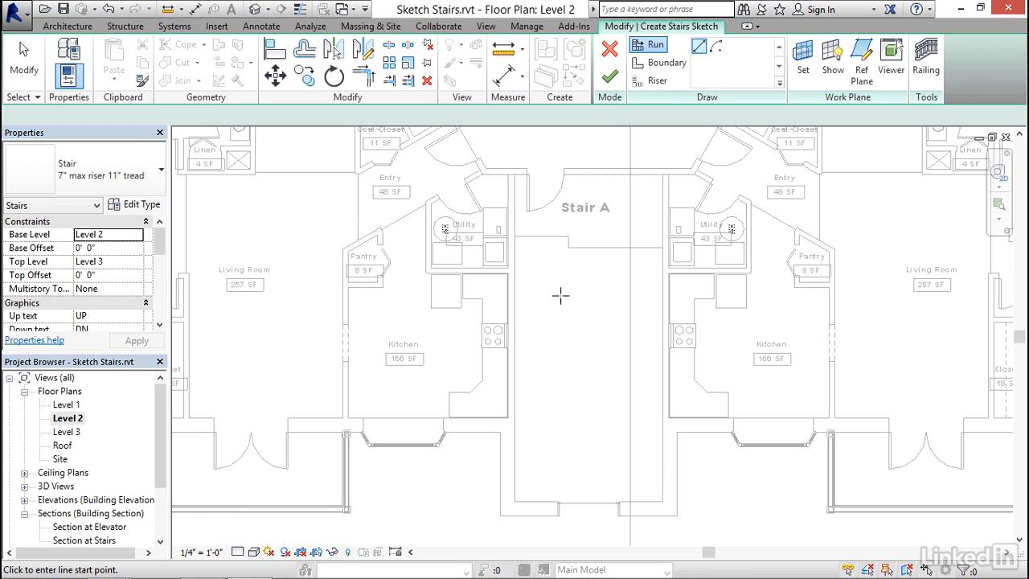
mouse_move(648, 45)
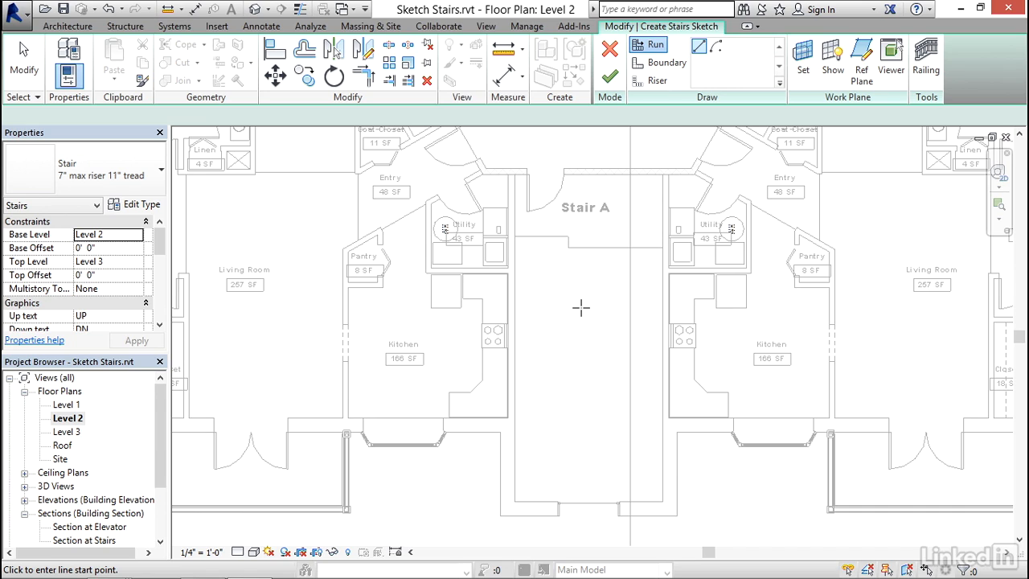
mouse_move(579, 309)
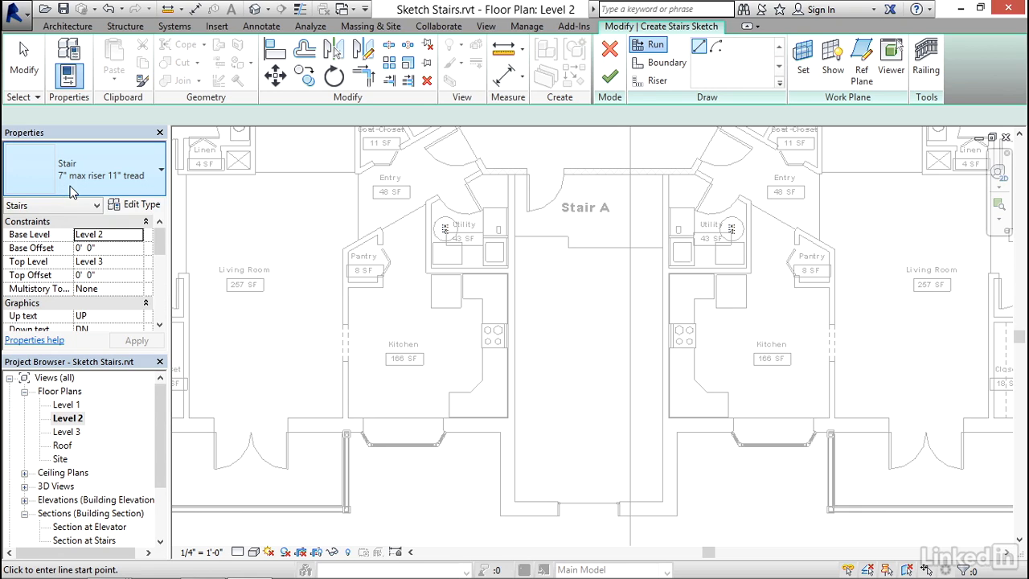
mouse_move(136, 204)
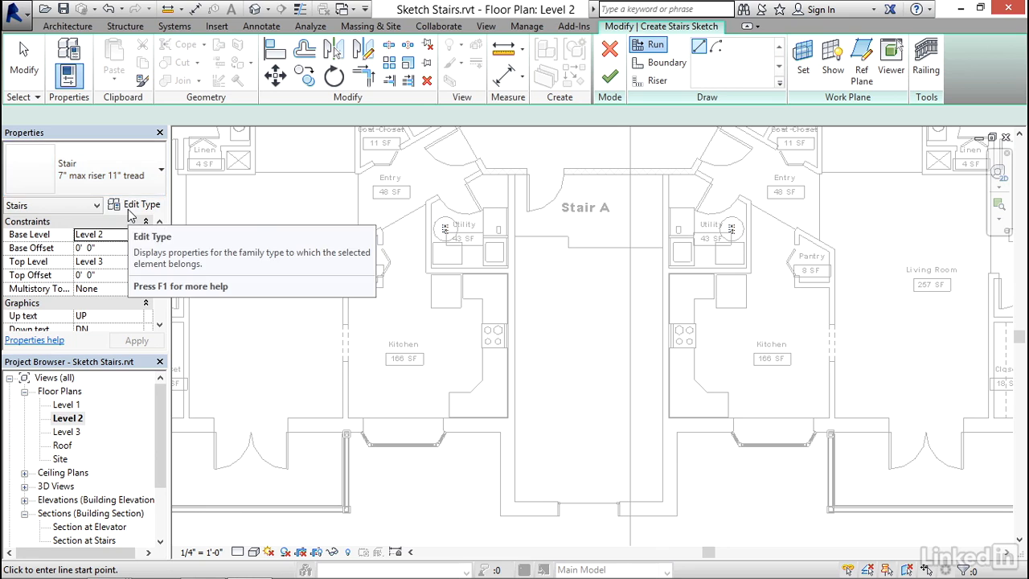
click(142, 202)
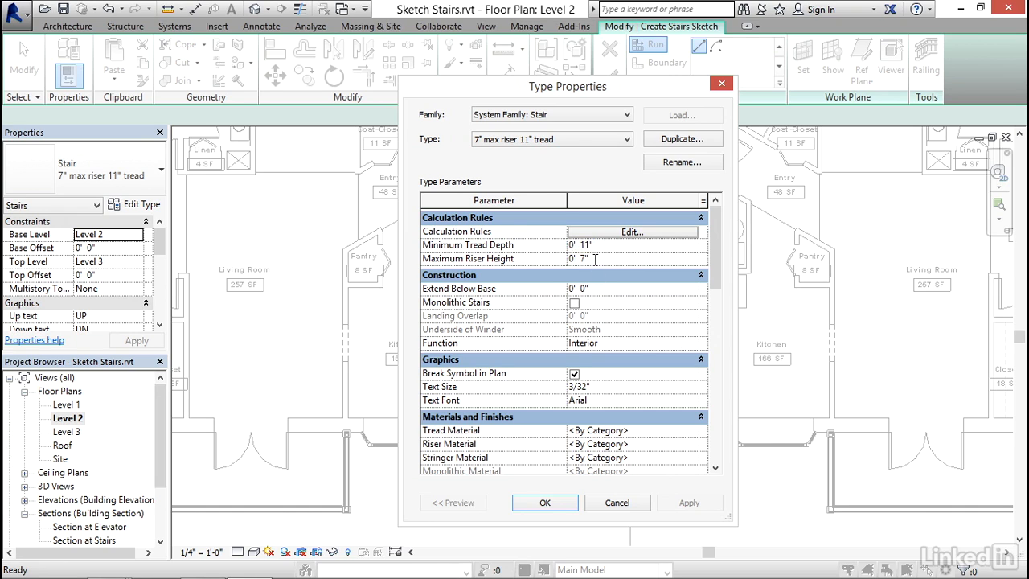
click(579, 257)
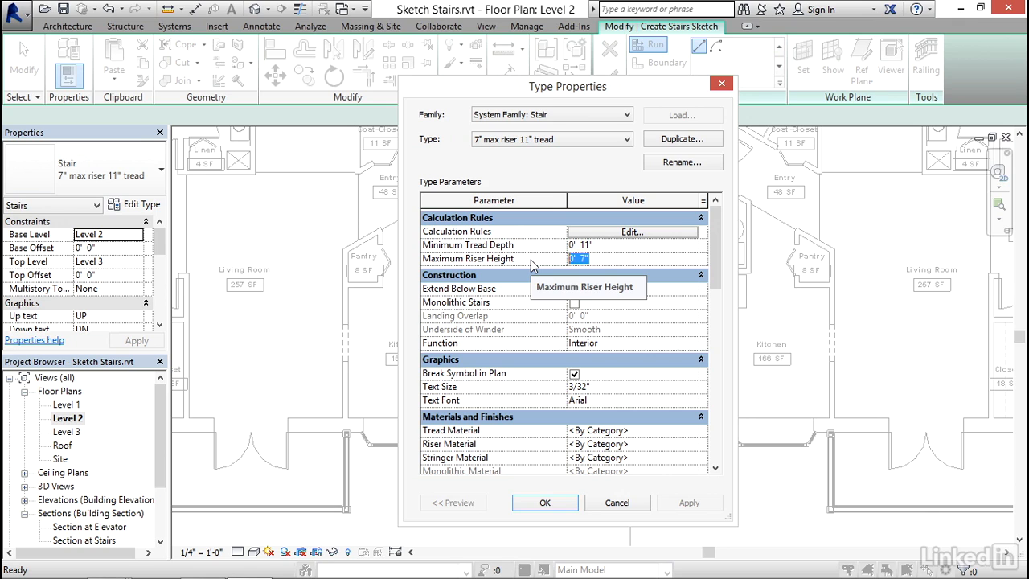
mouse_move(611, 293)
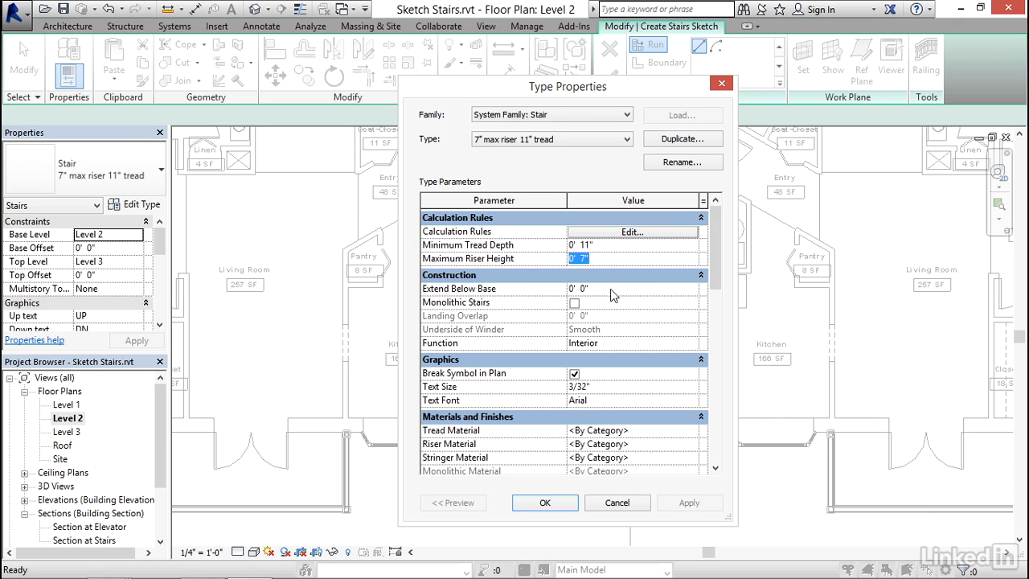
scroll(down, 3)
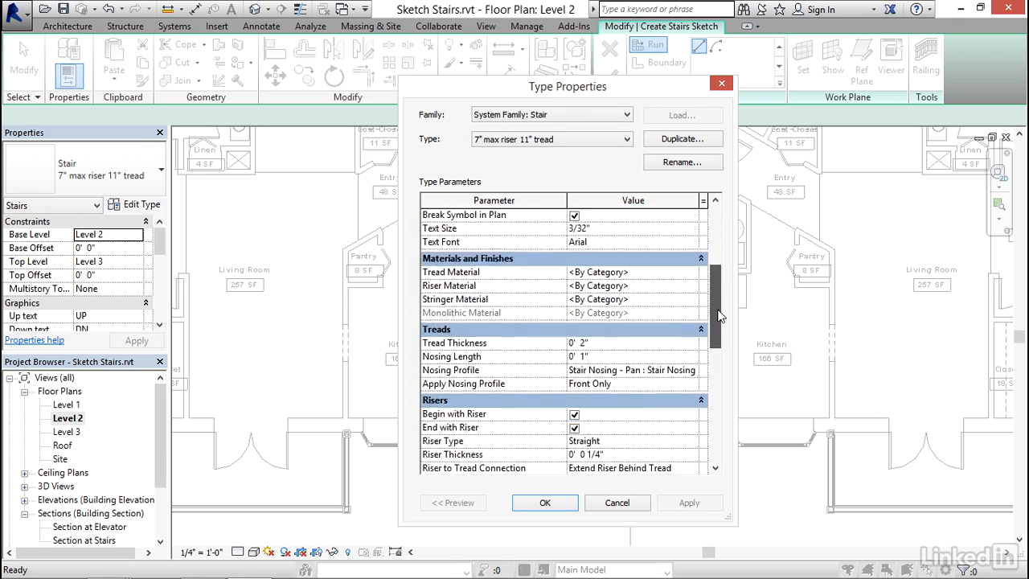
scroll(down, 3)
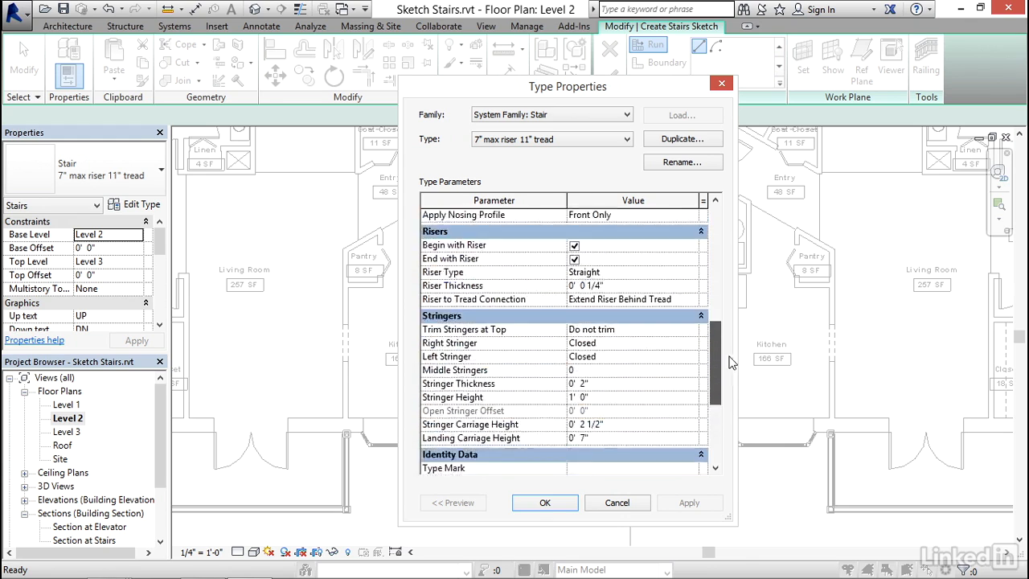
click(544, 501)
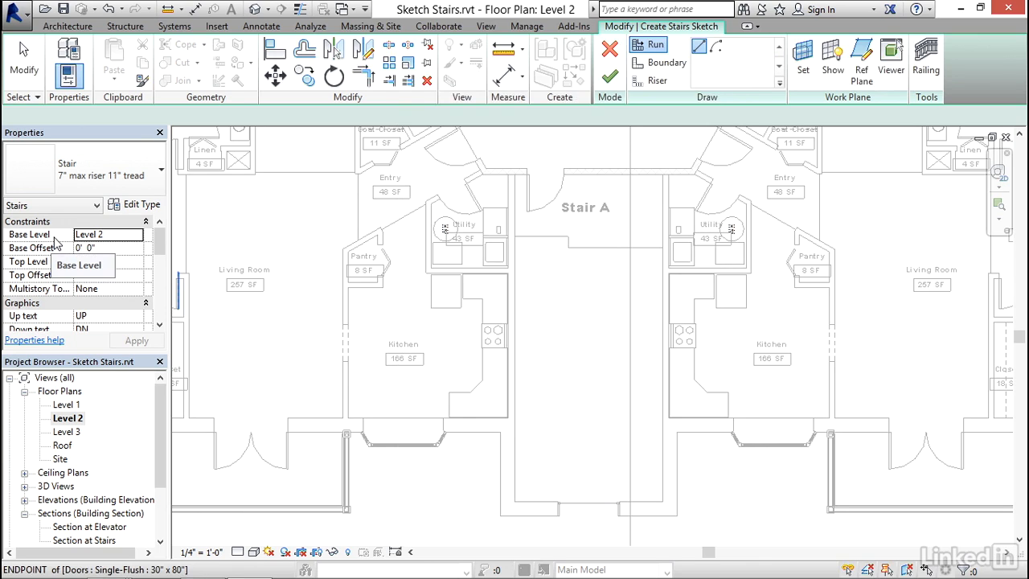
mouse_move(56, 244)
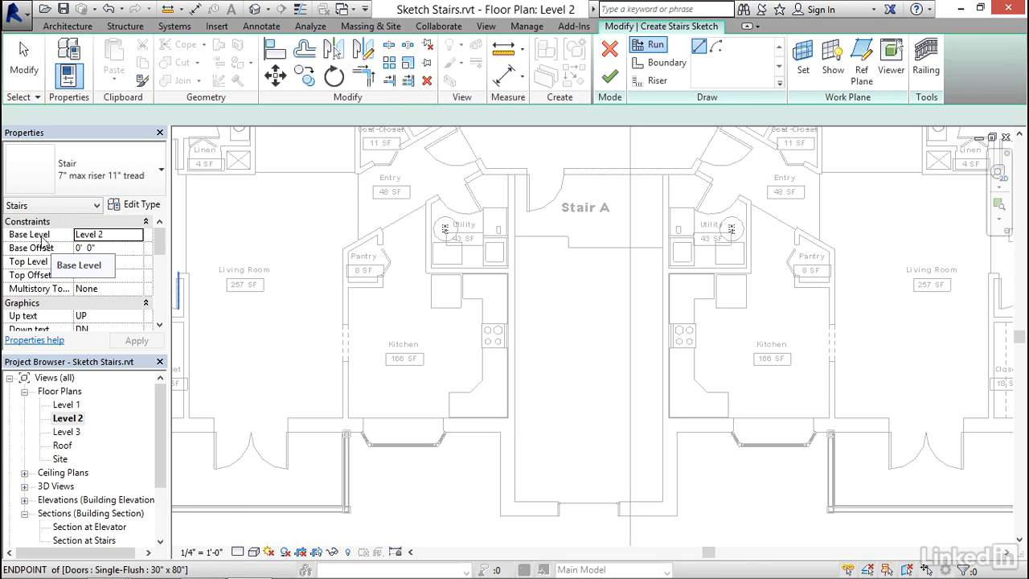
mouse_move(29, 241)
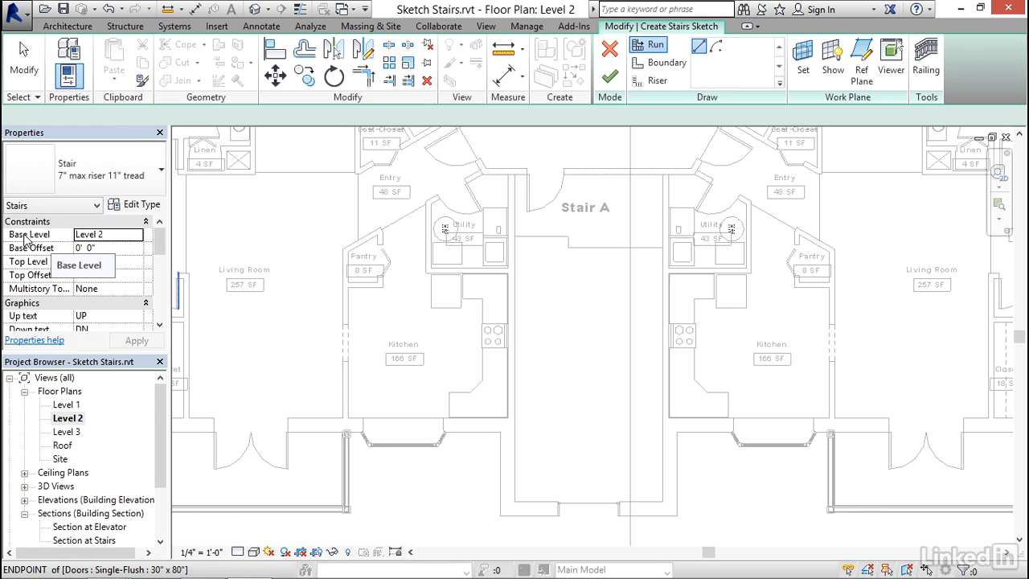
mouse_move(58, 241)
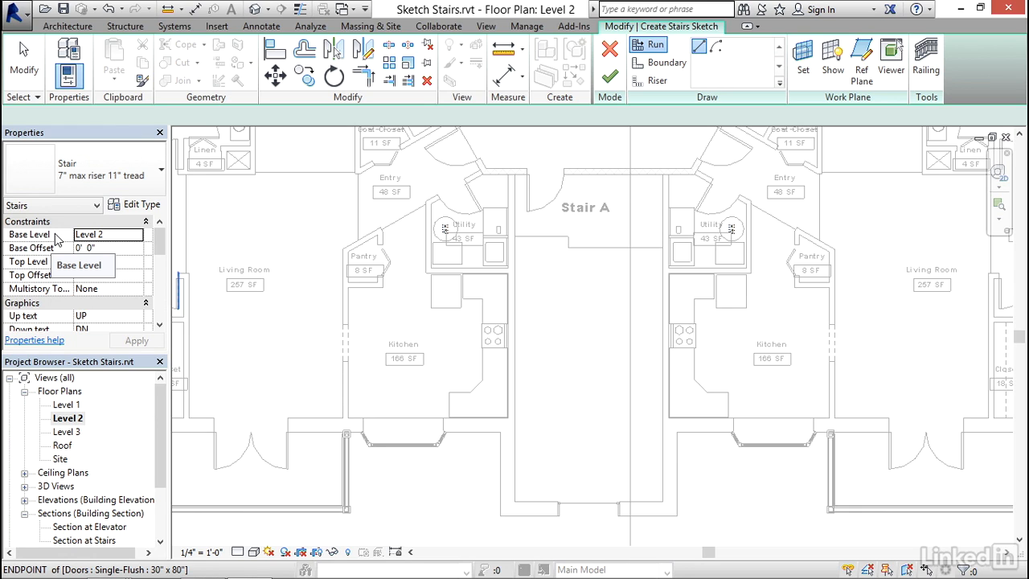
click(84, 266)
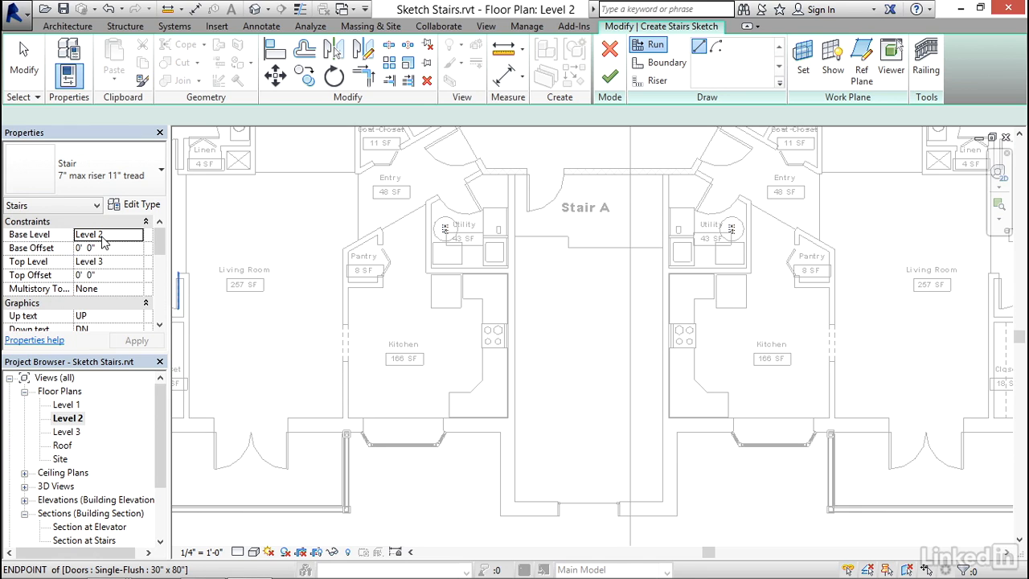
click(109, 289)
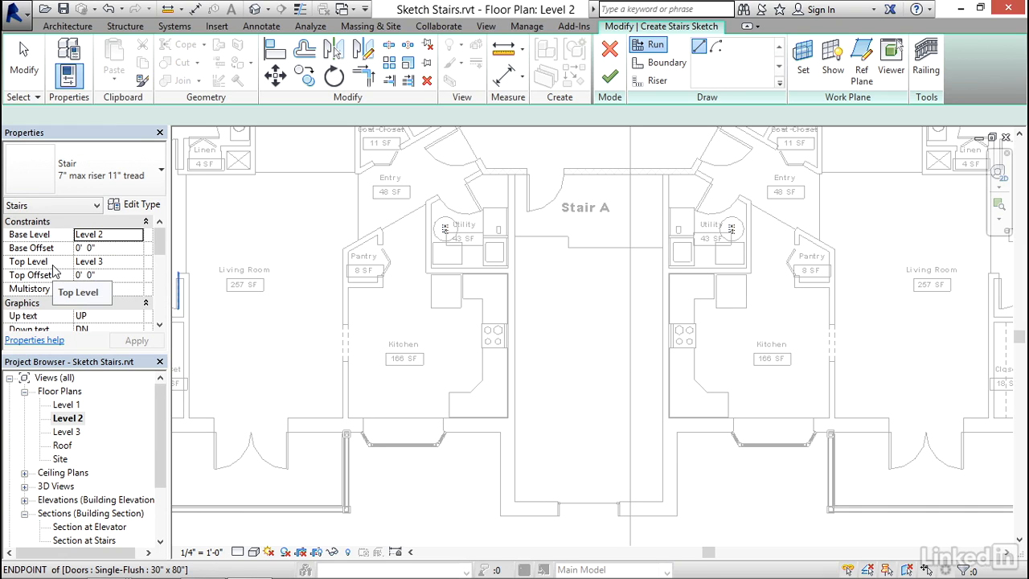
click(87, 287)
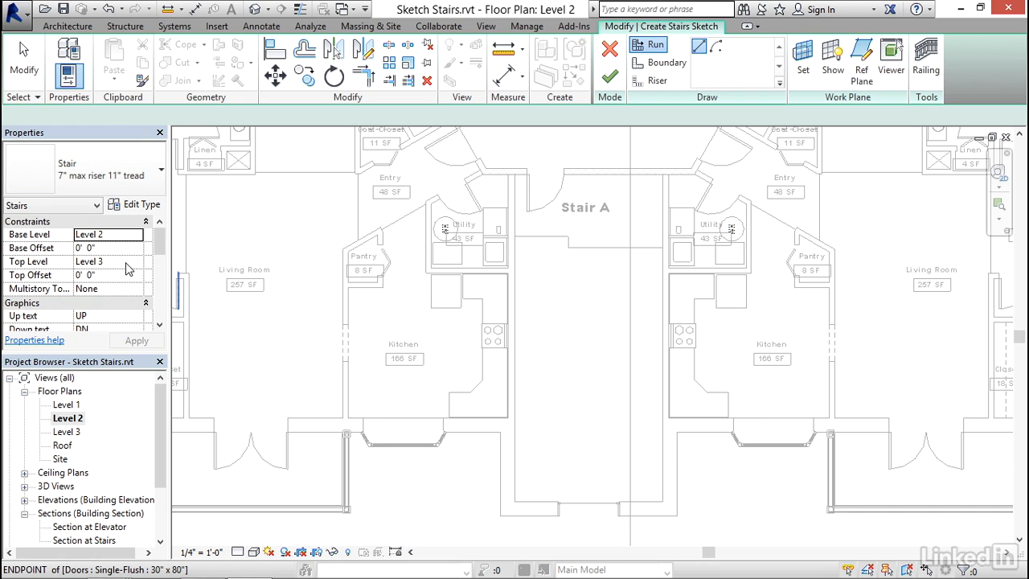
click(105, 247)
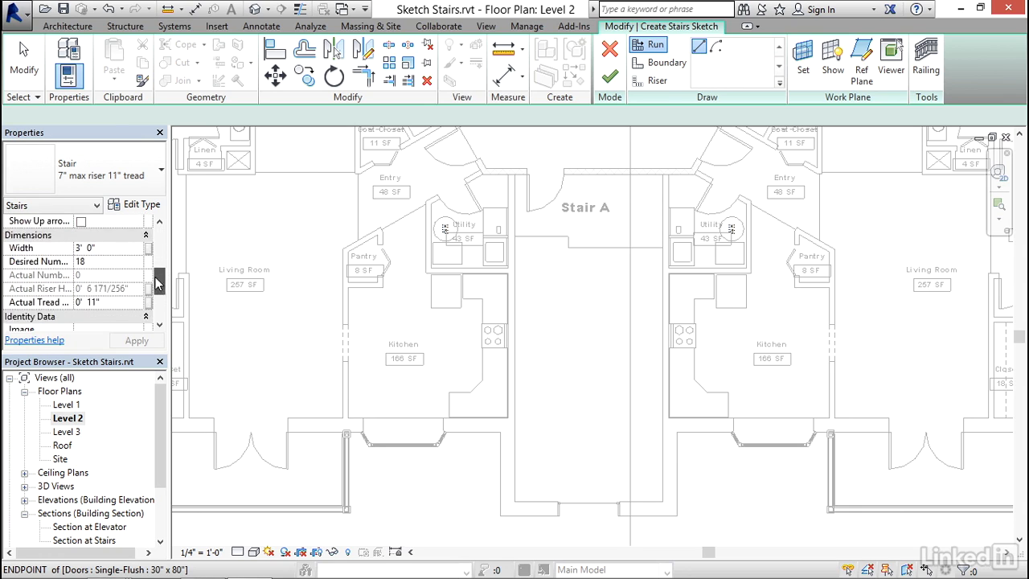
- Set the stair width to 4'-0" and review the desired risers value of 18
click(105, 247)
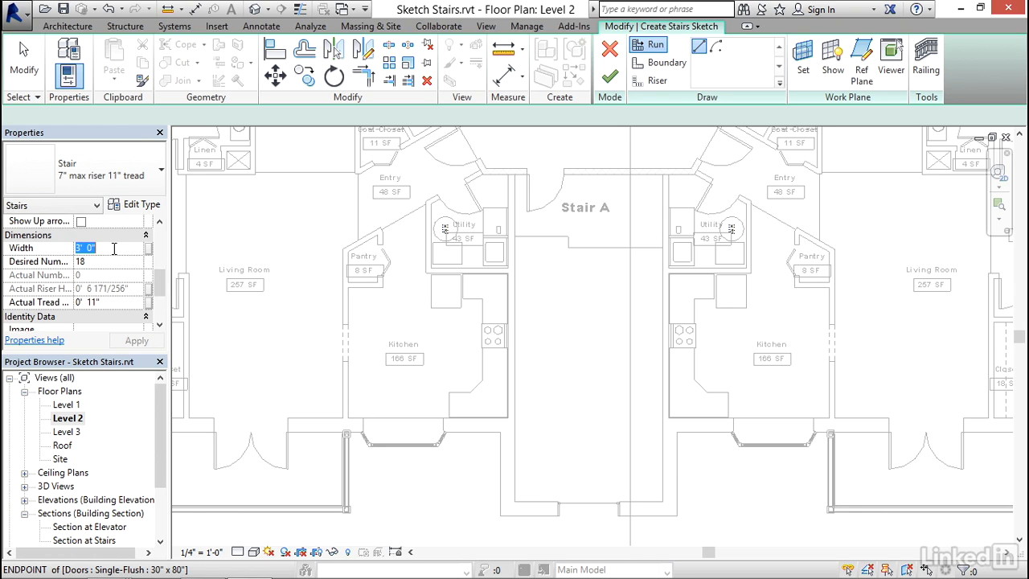
text(4)
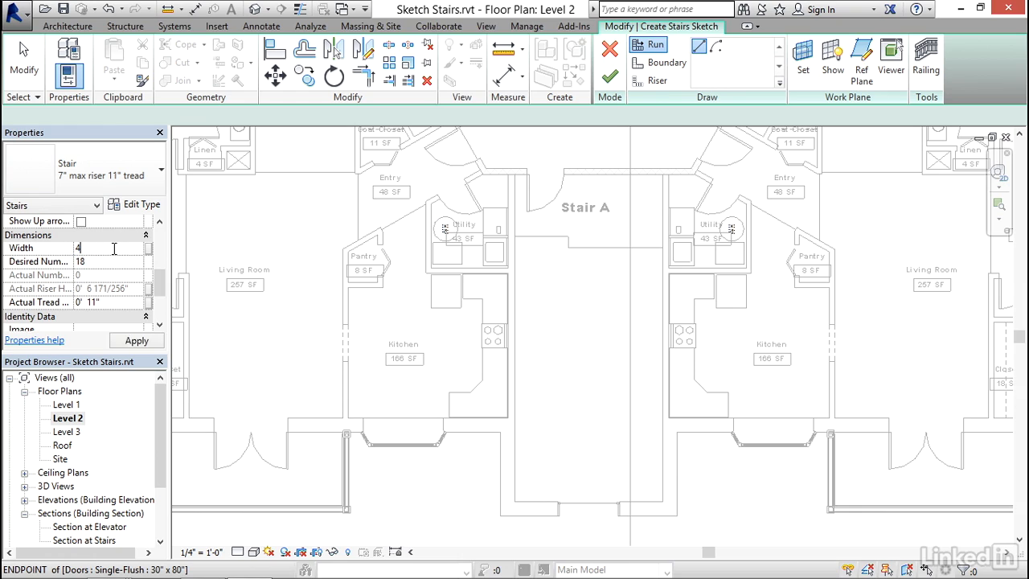
text(4' 0")
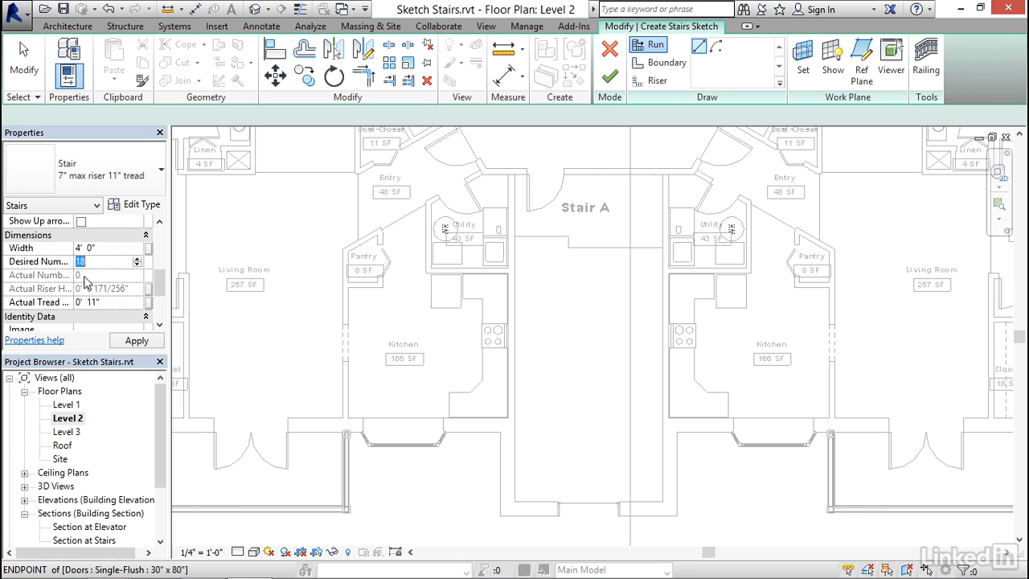
mouse_move(81, 260)
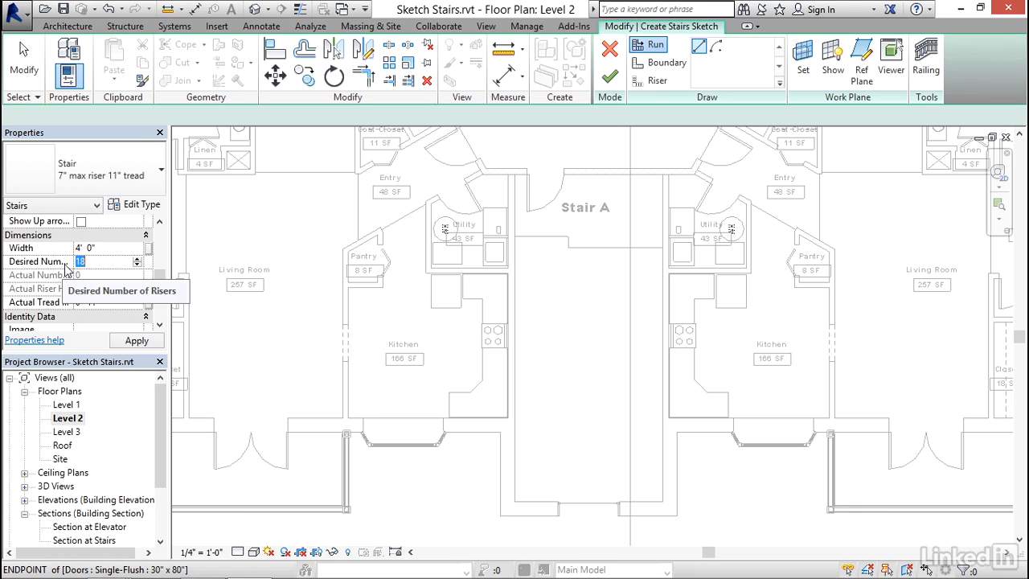
click(104, 260)
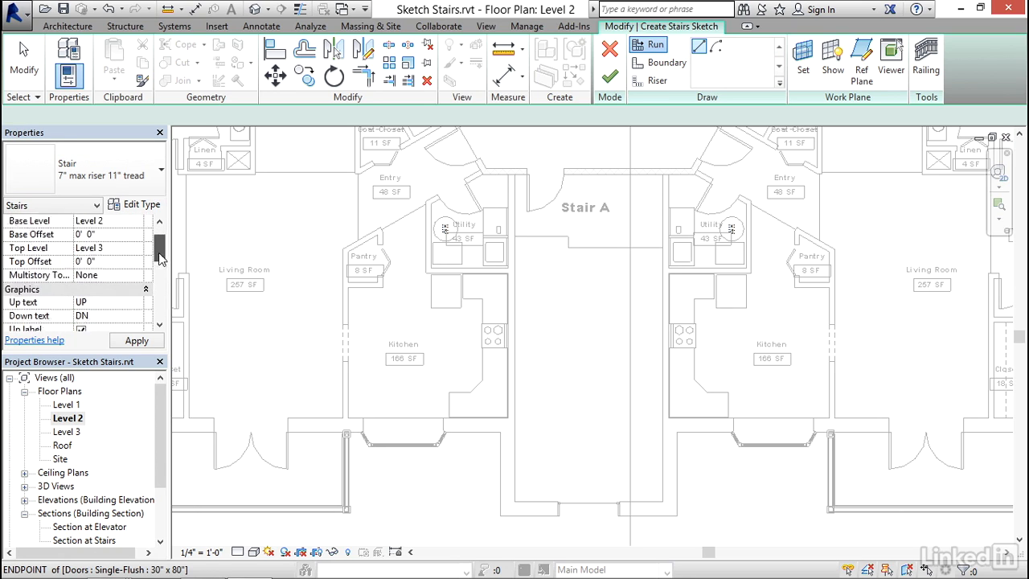
scroll(down, 3)
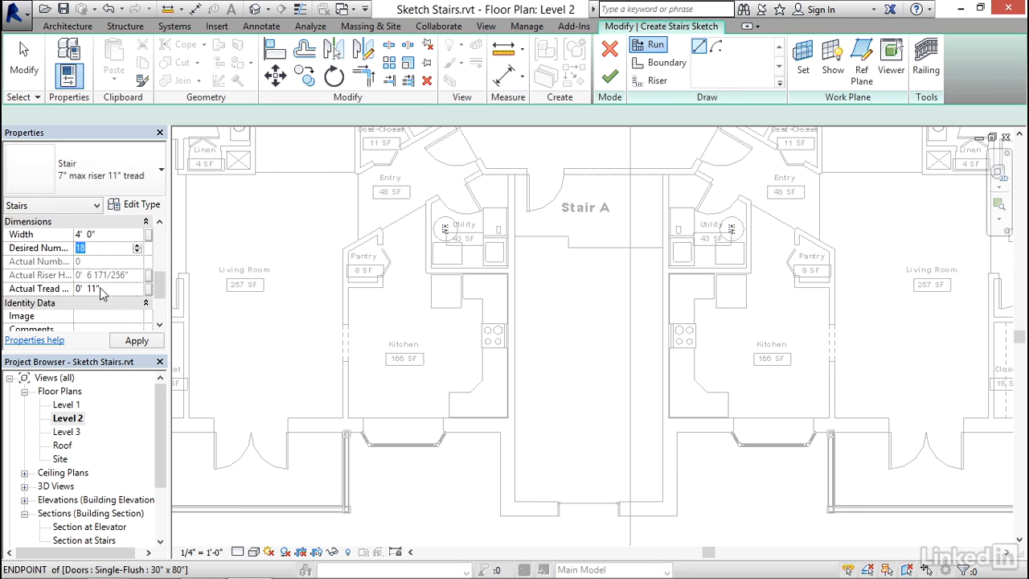
mouse_move(51, 273)
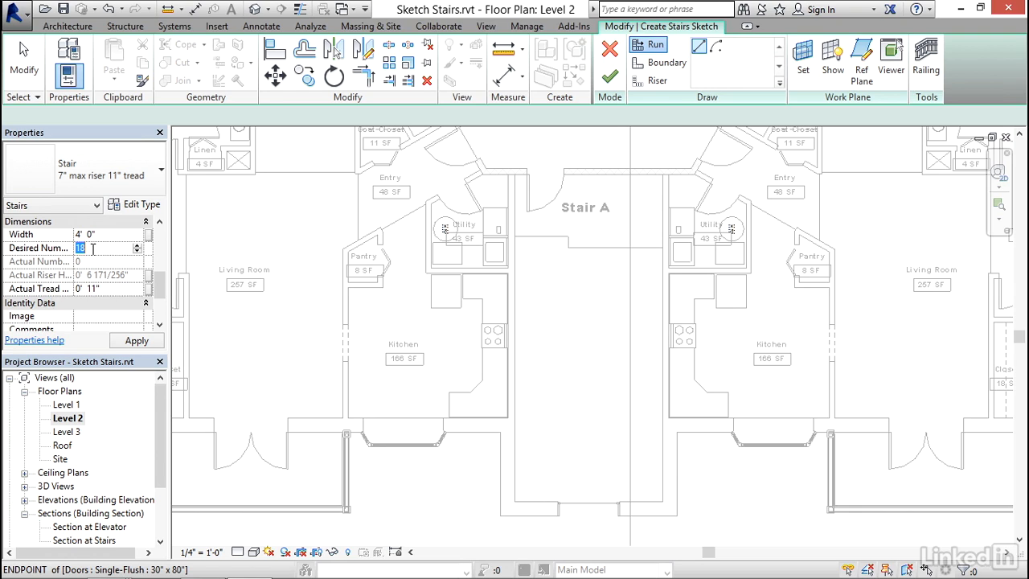
- Try 17 risers, dismiss the too-few-risers warning, and restore the count to 18
text(17)
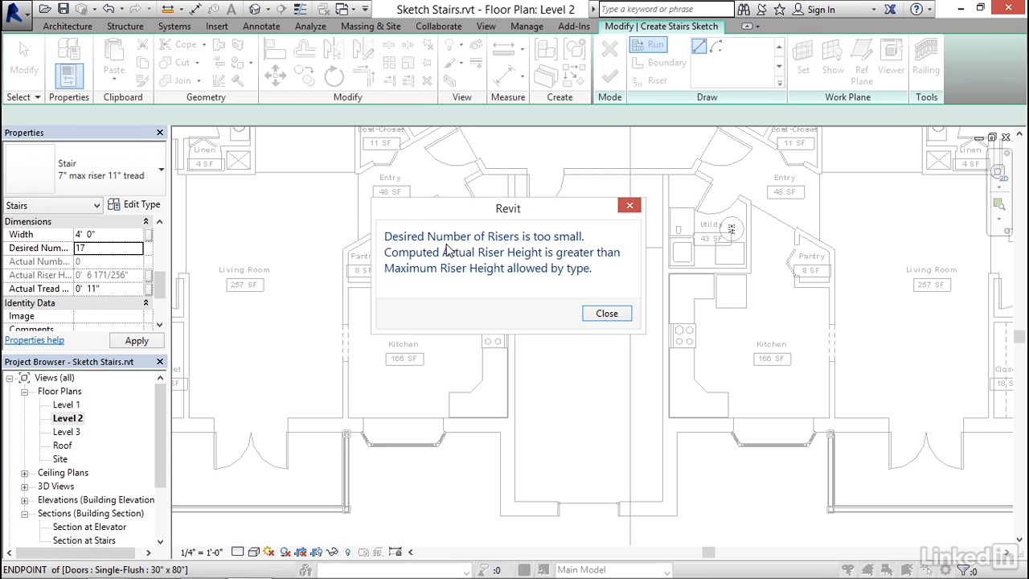
mouse_move(472, 261)
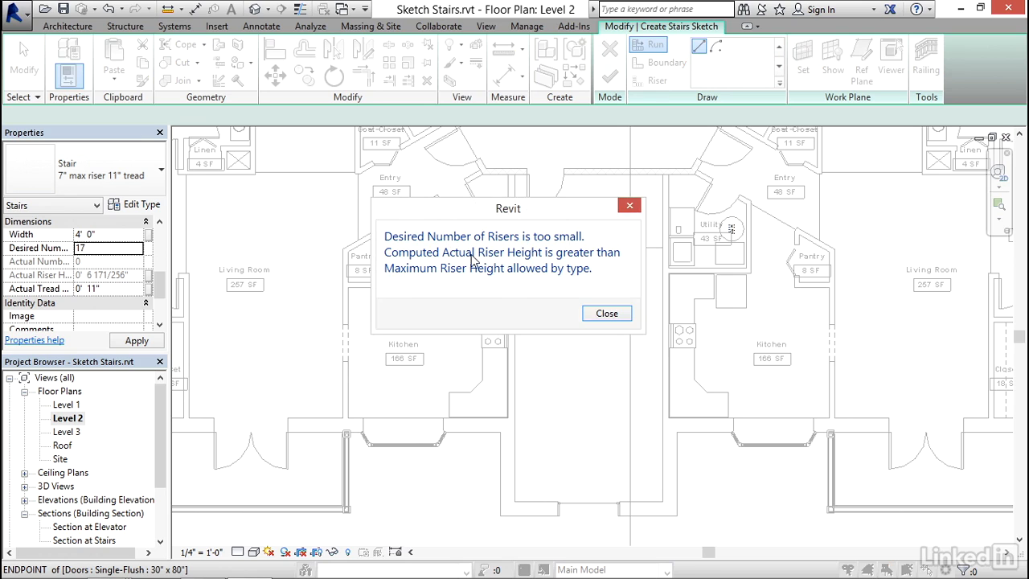
mouse_move(527, 264)
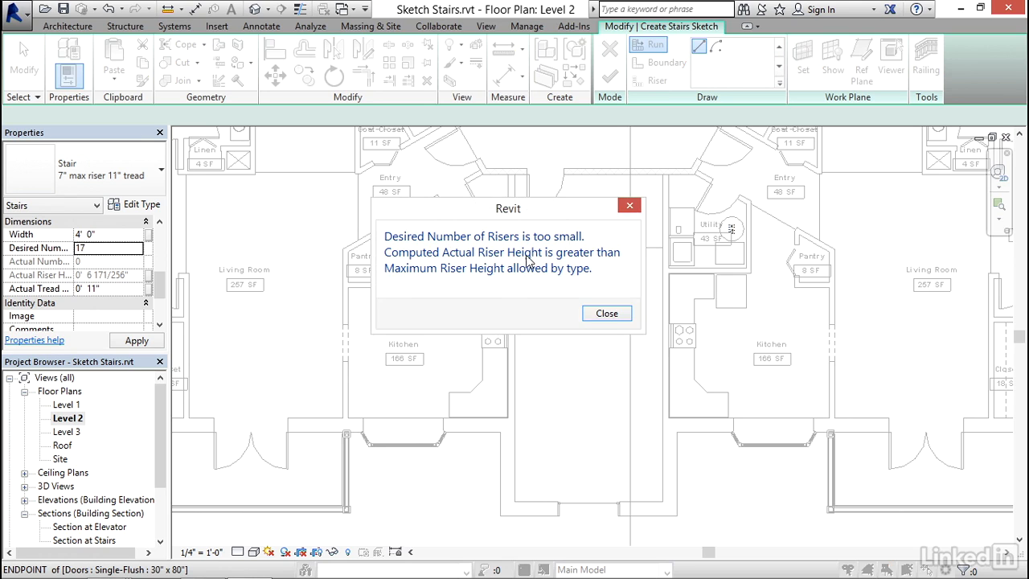
click(606, 312)
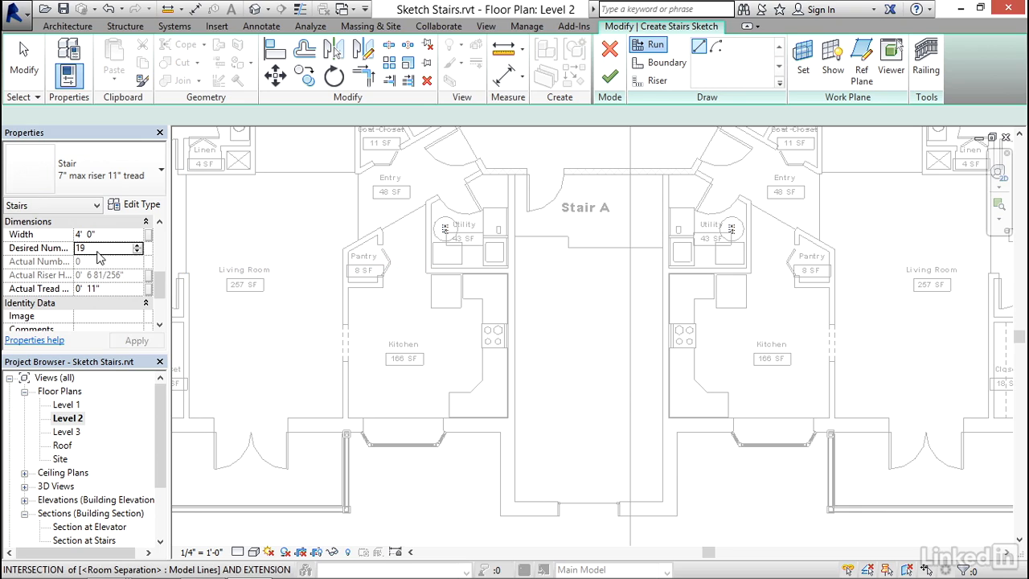
click(106, 247)
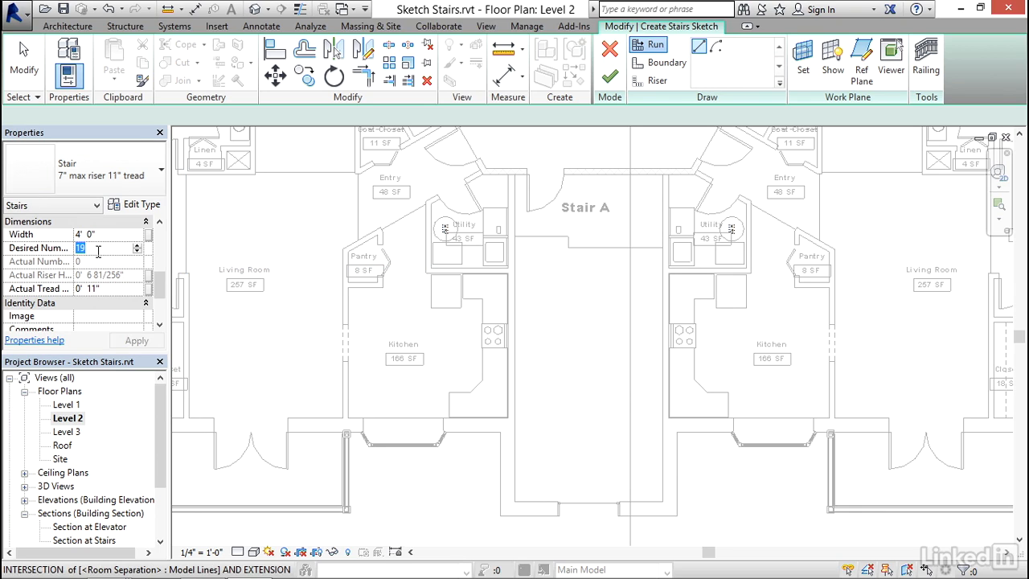
text(18)
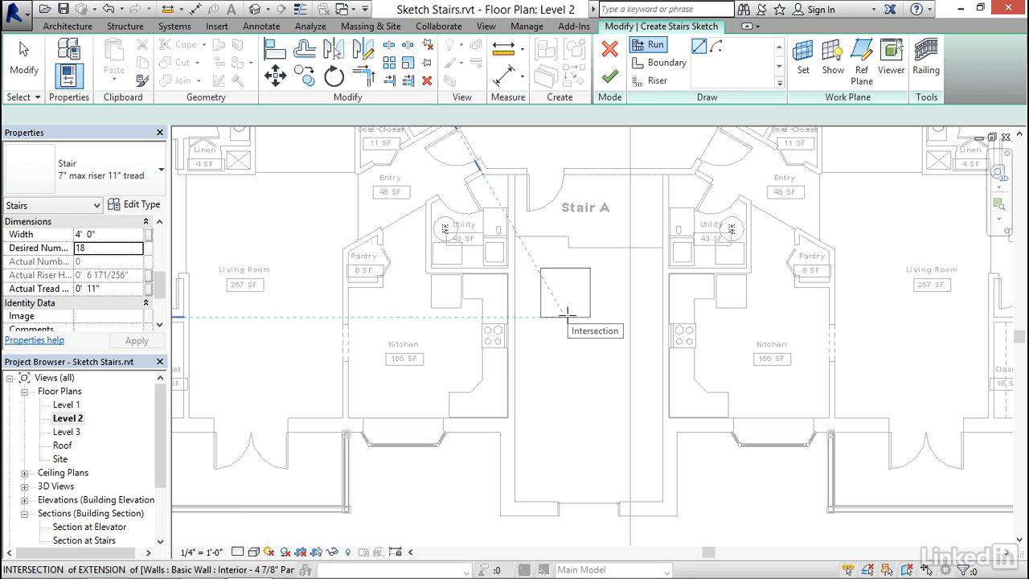
mouse_move(569, 315)
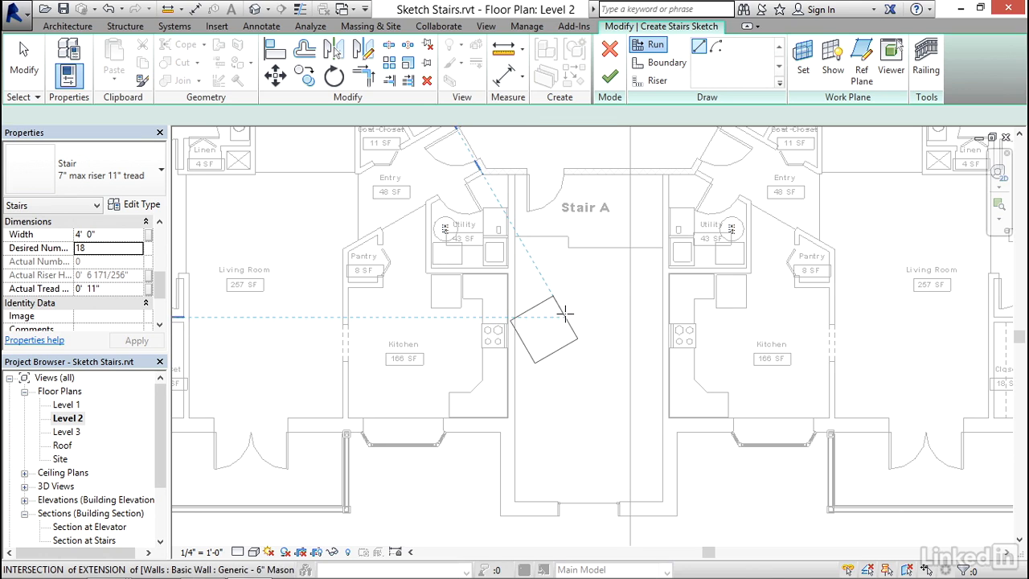
- Sketch two parallel nine-riser runs in the Stair A shaft, using all 18 risers
drag(543, 329, 663, 180)
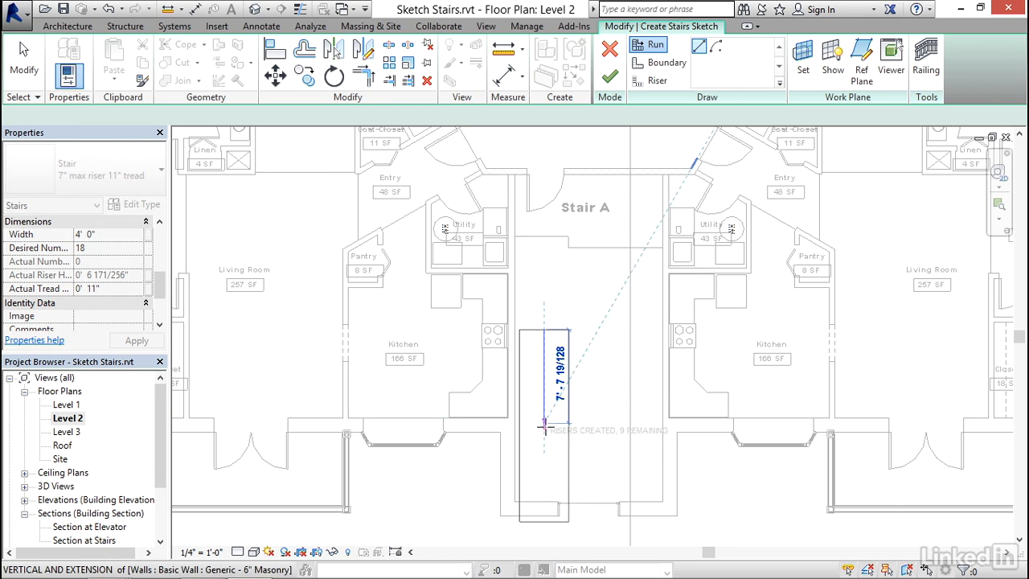
click(544, 428)
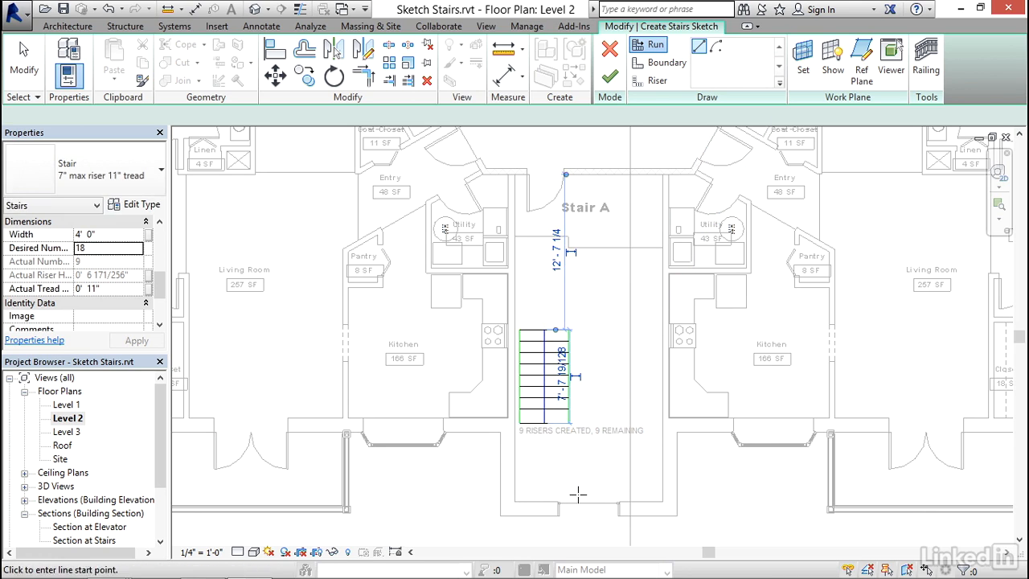
mouse_move(598, 496)
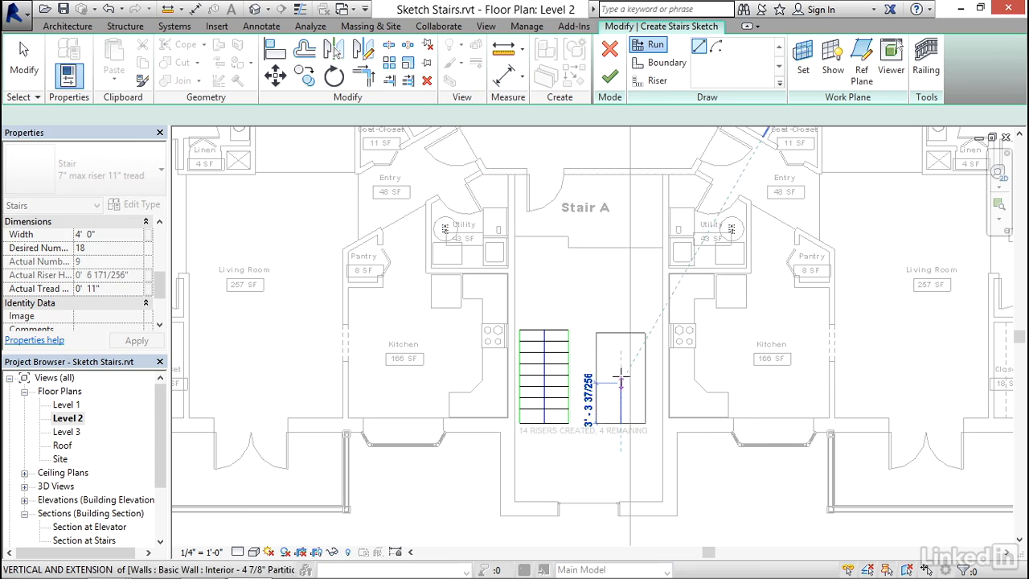
click(621, 322)
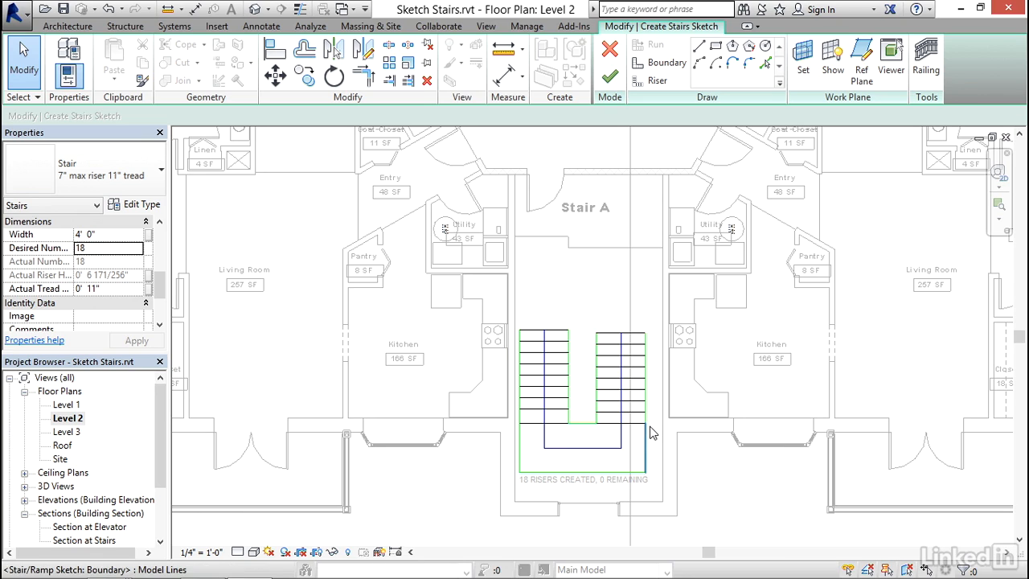
mouse_move(651, 434)
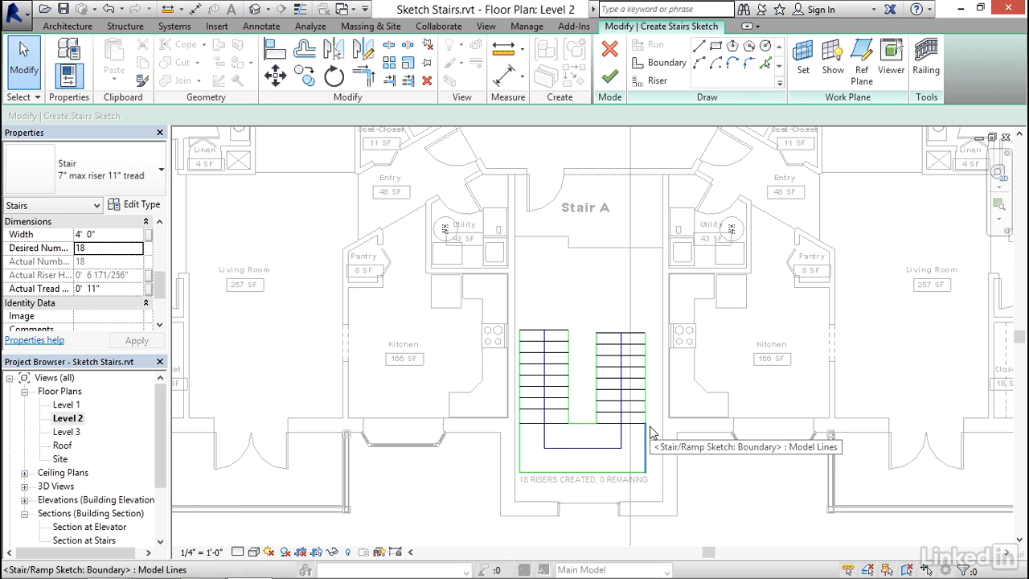
mouse_move(588, 367)
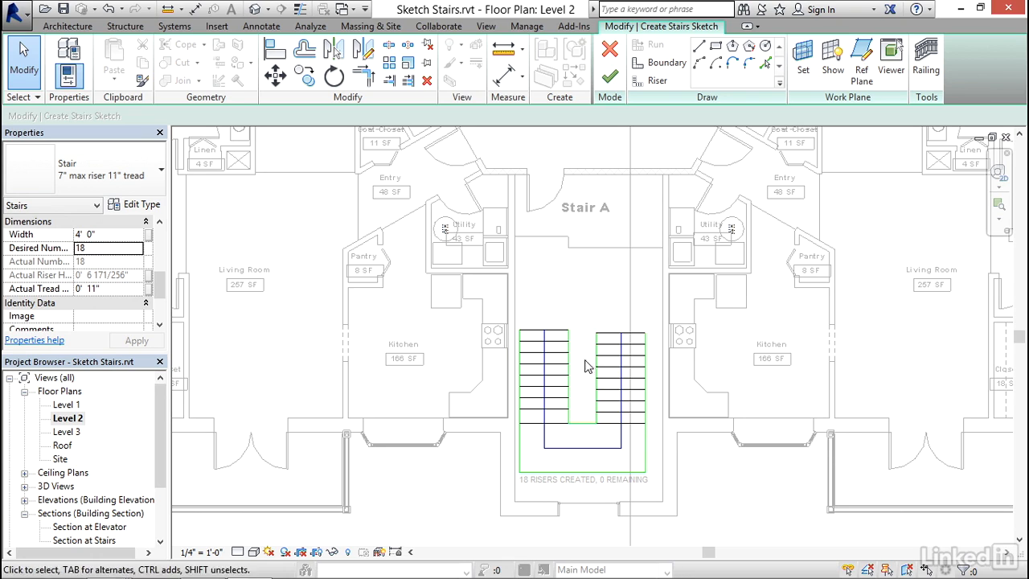
- Deselect the run boundary after shifting the stair sketch up the stairwell
click(543, 354)
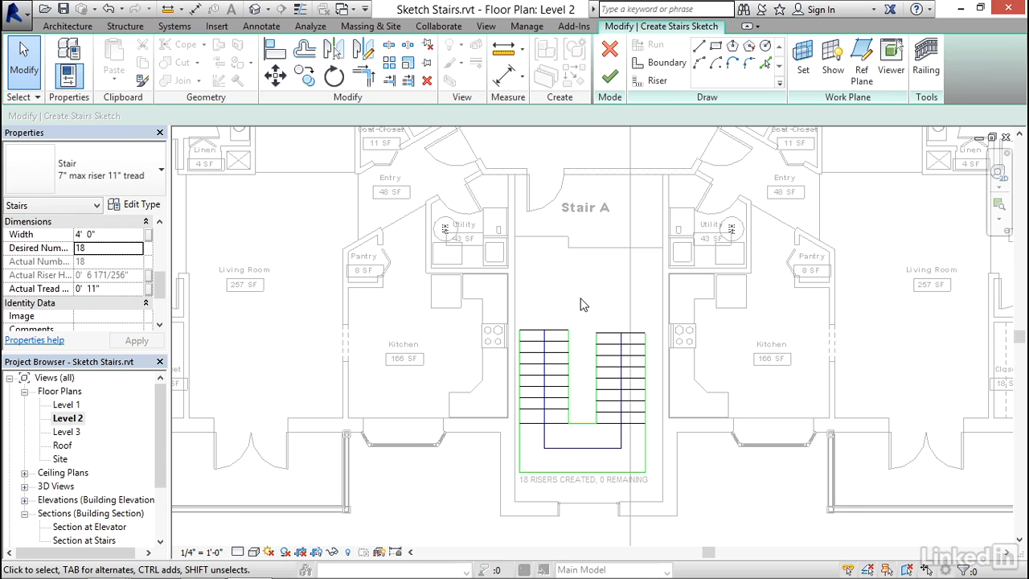
mouse_move(475, 312)
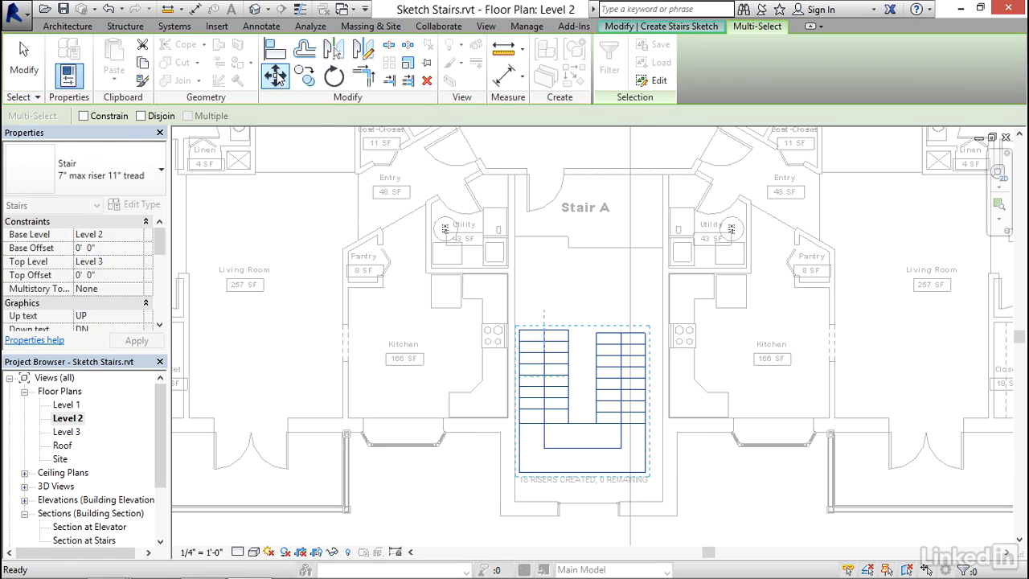
mouse_move(569, 331)
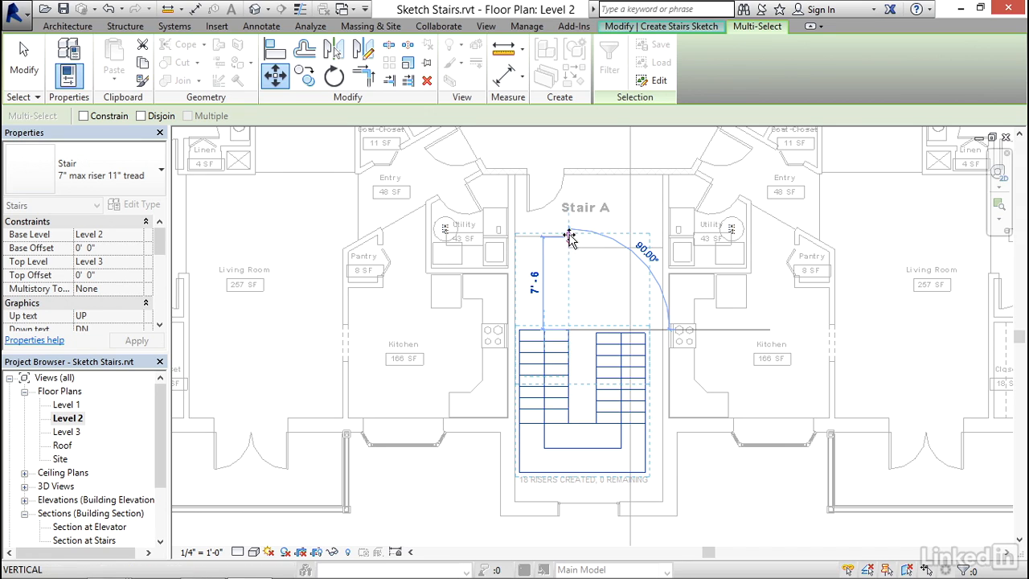
mouse_move(571, 238)
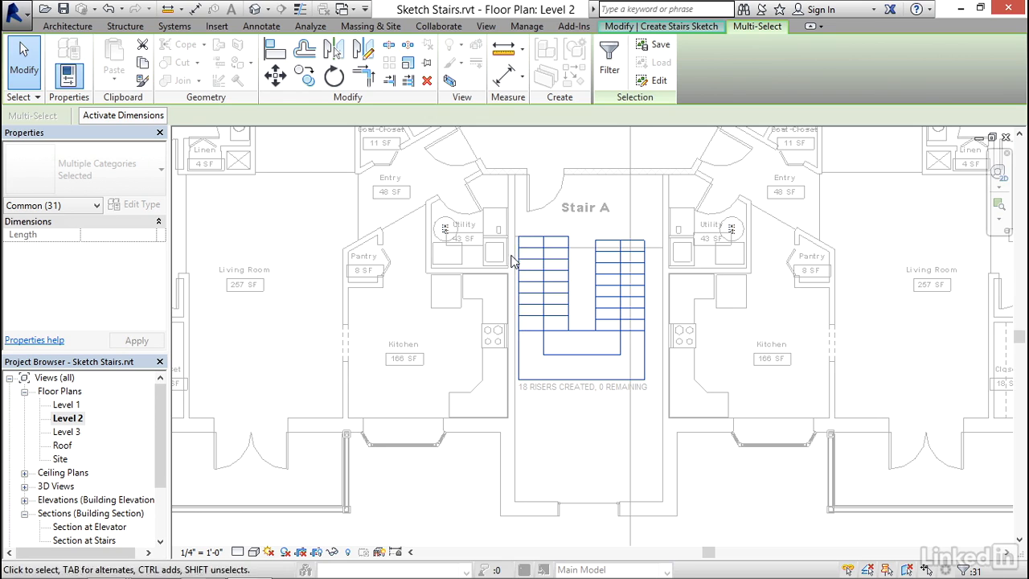
mouse_move(582, 440)
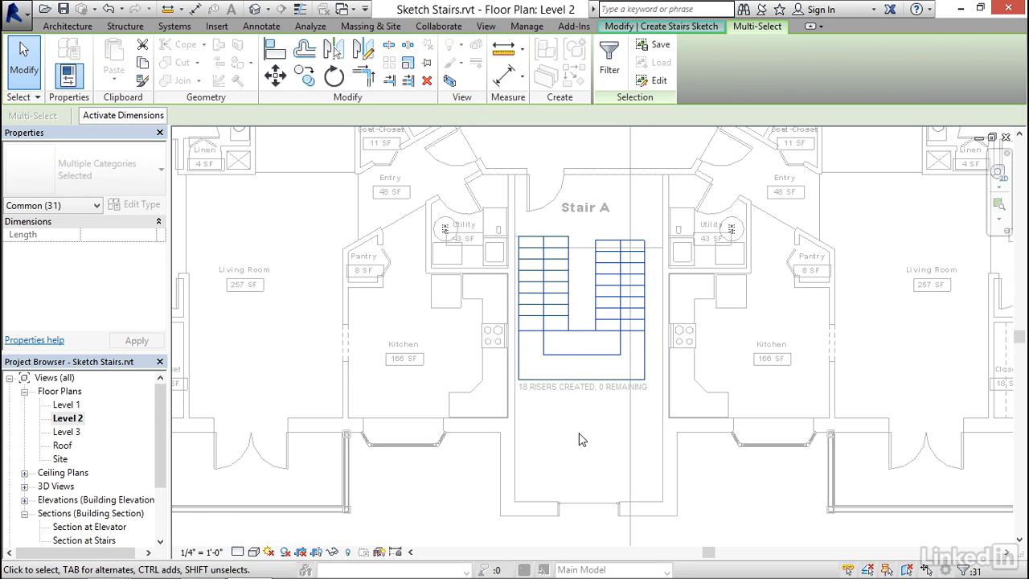
mouse_move(592, 238)
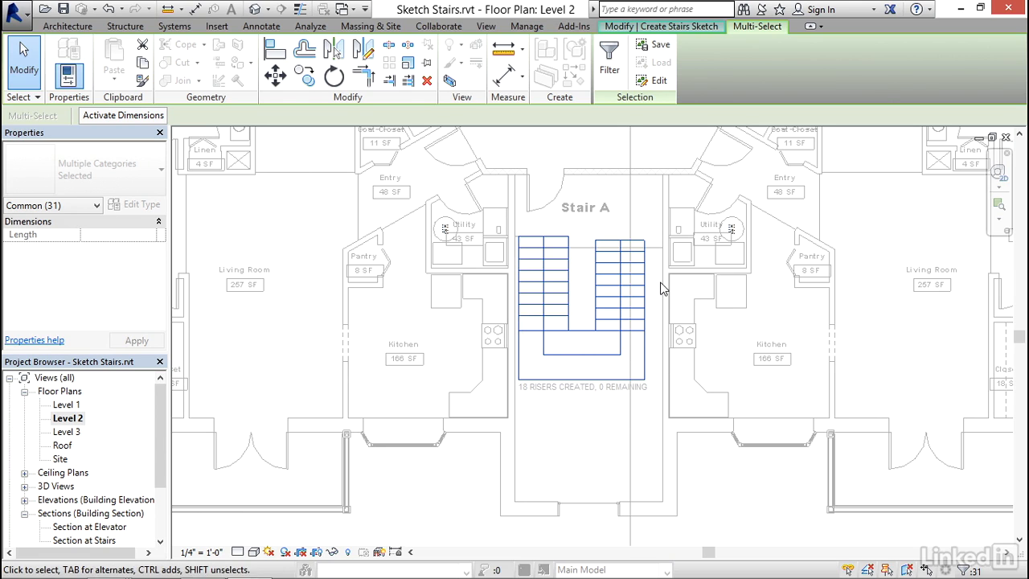
mouse_move(673, 292)
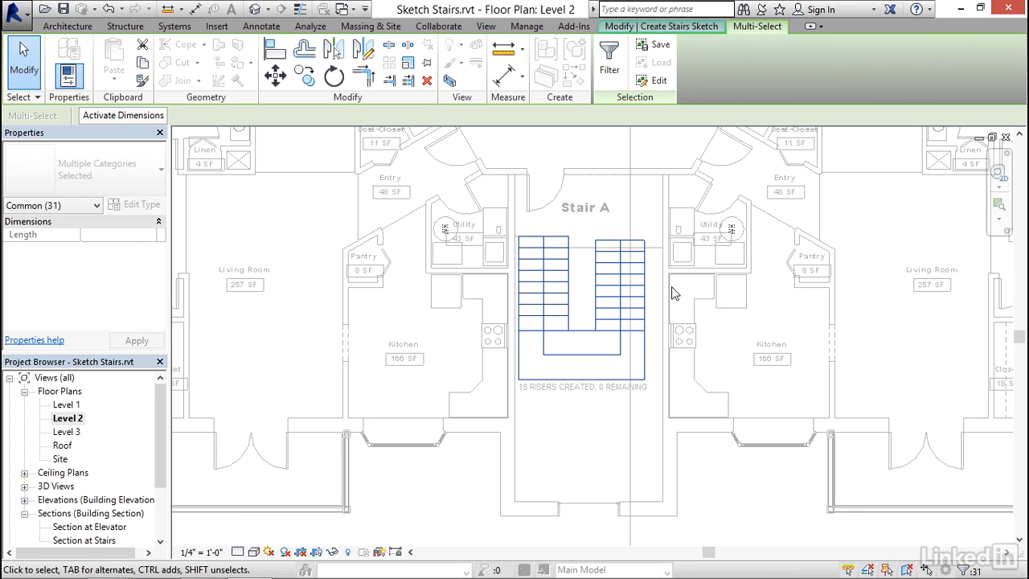
mouse_move(587, 225)
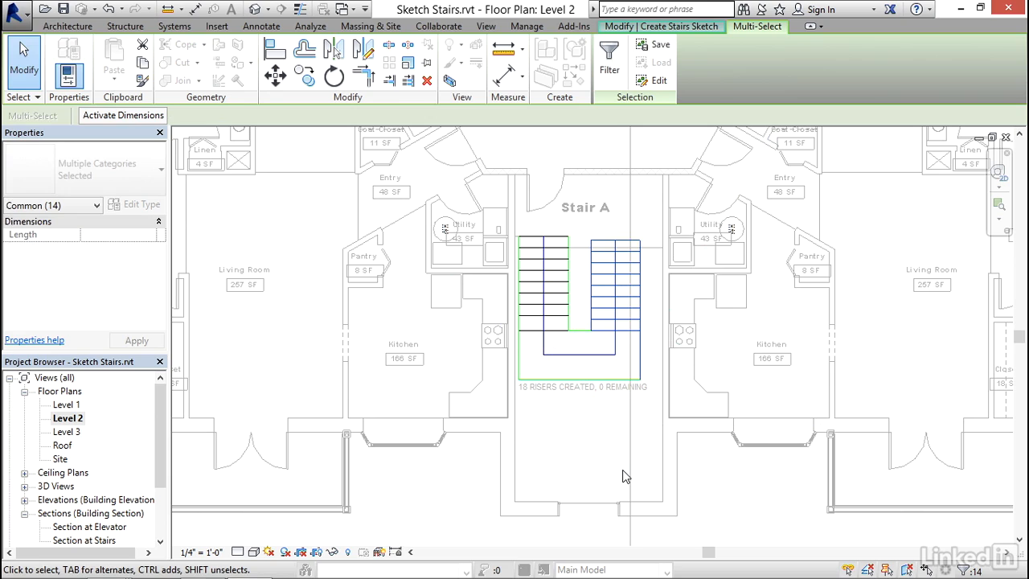
mouse_move(408, 335)
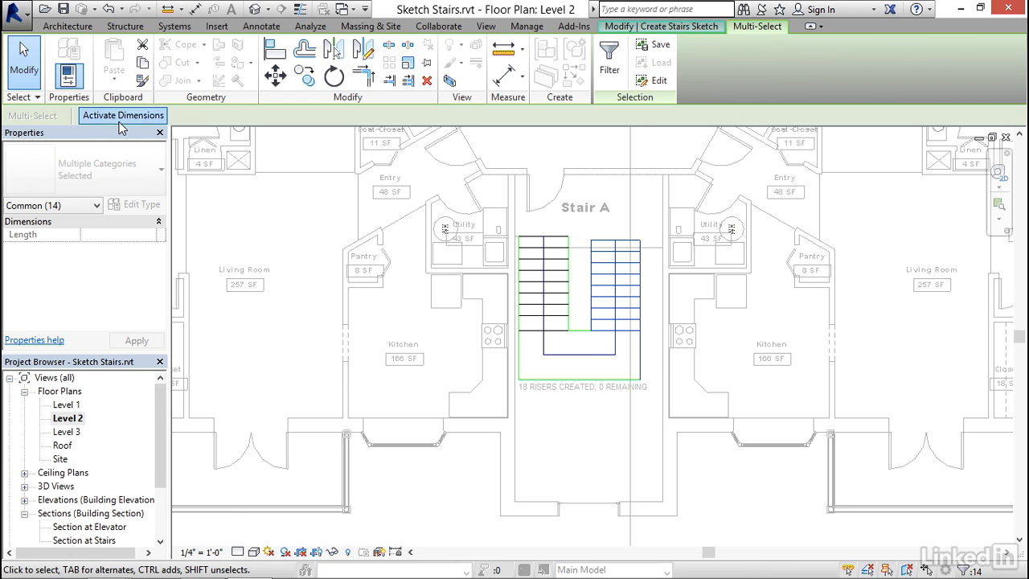
- Activate temporary dimensions and set the right run 4" from the stairwell wall
click(122, 115)
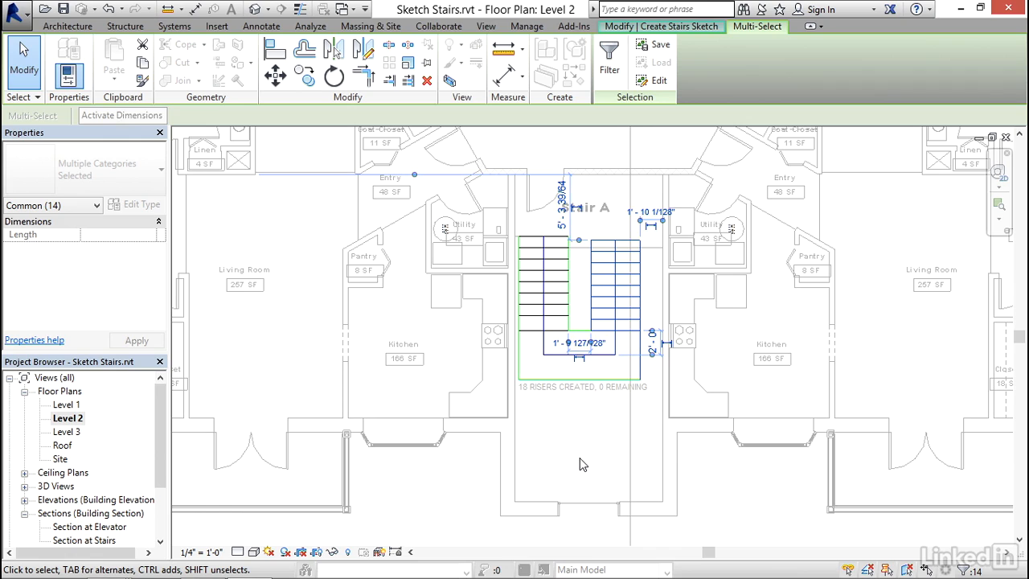
mouse_move(673, 247)
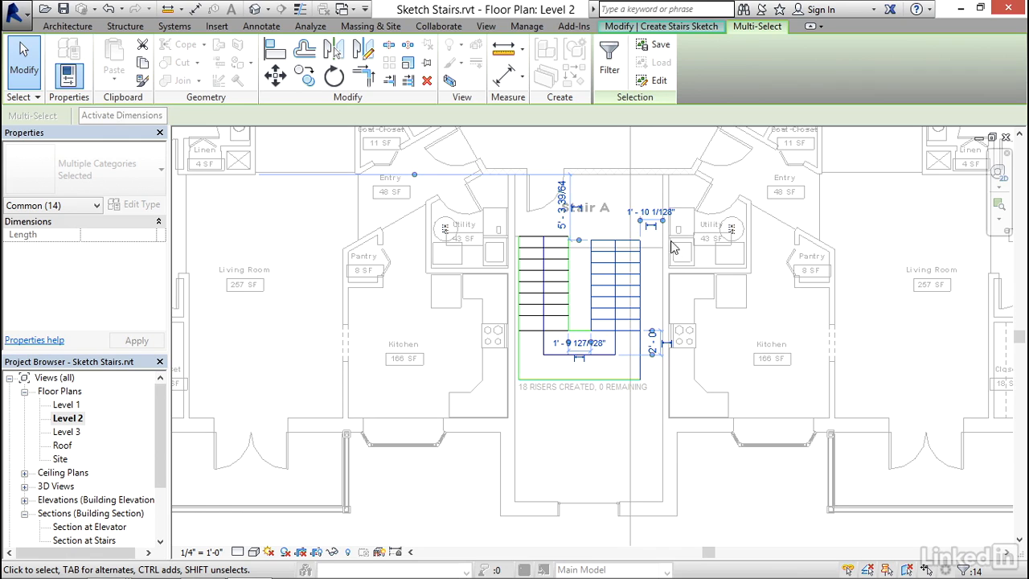
click(651, 212)
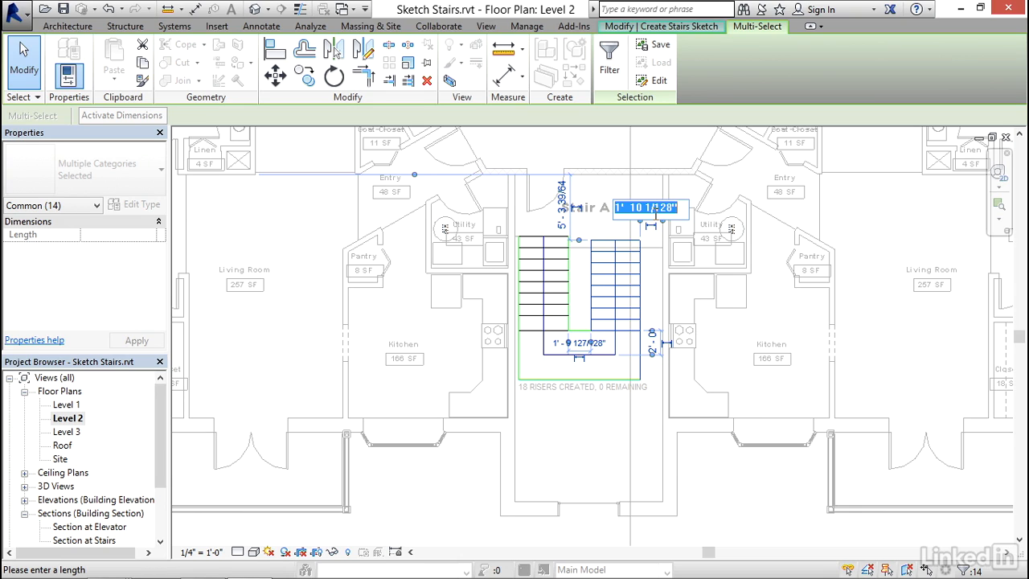
text(4)
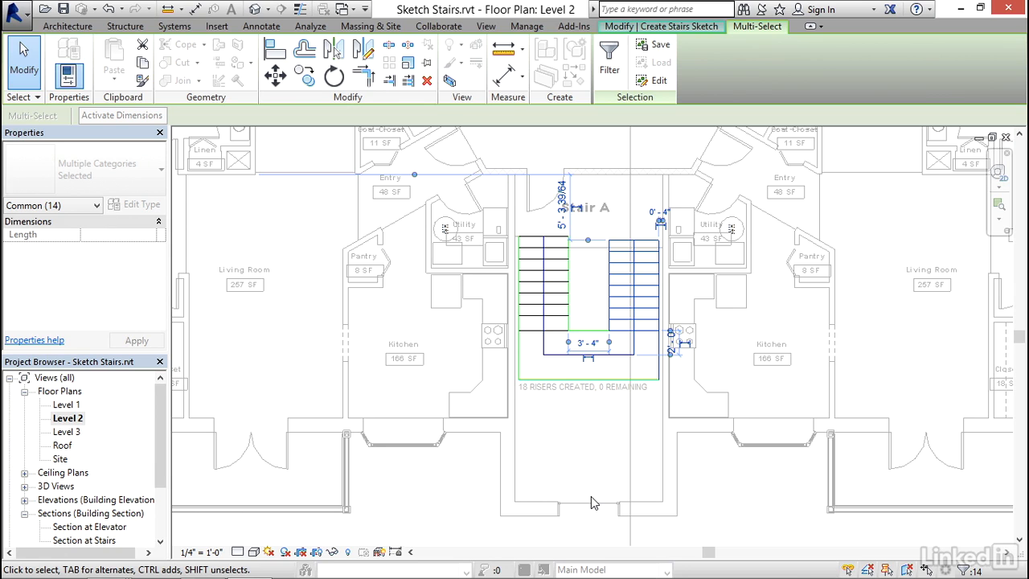
mouse_move(571, 452)
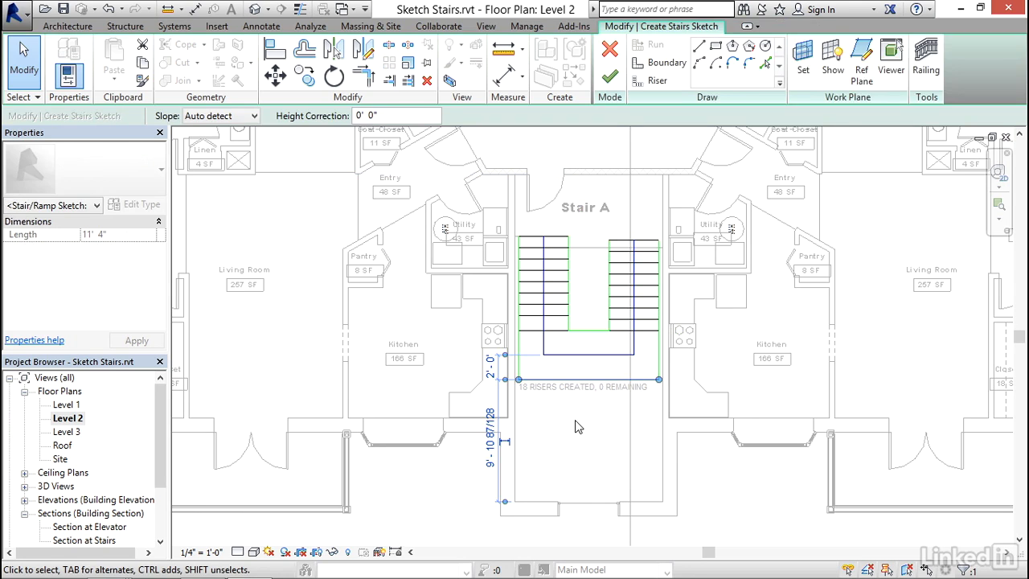
mouse_move(582, 388)
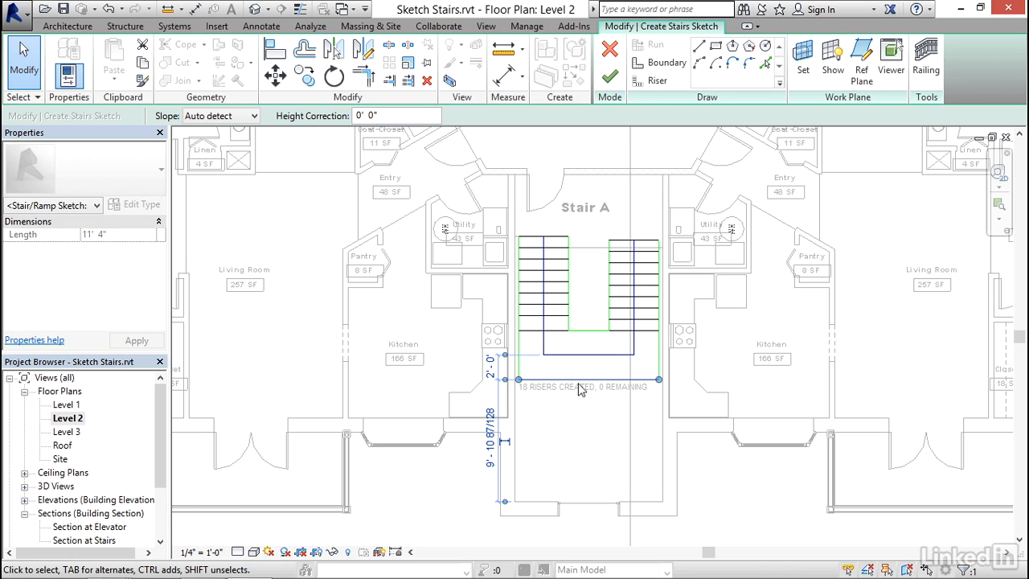
mouse_move(513, 363)
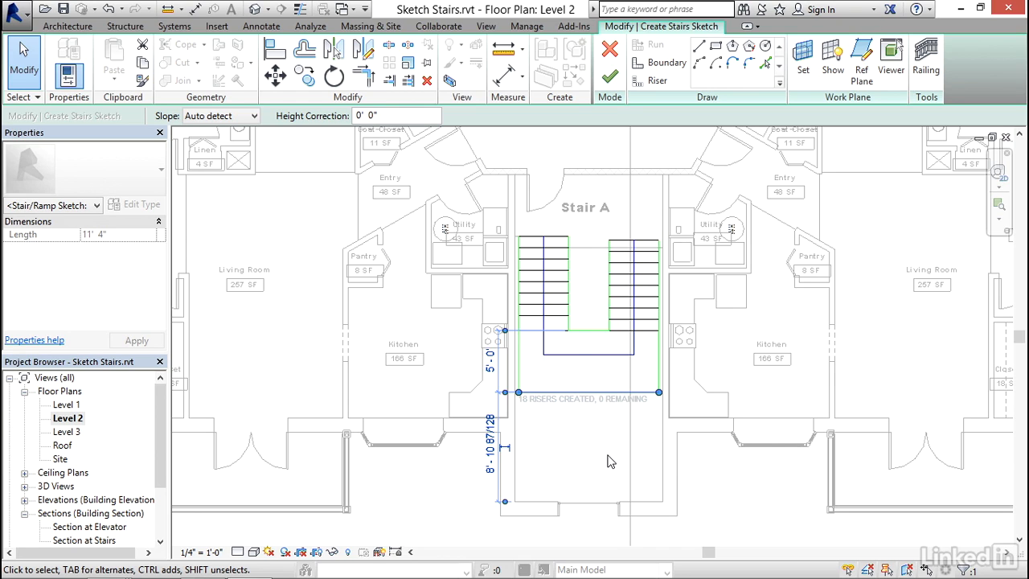
- Clear the selection after pushing the landing boundary to 5'-0" beyond the runs
click(608, 453)
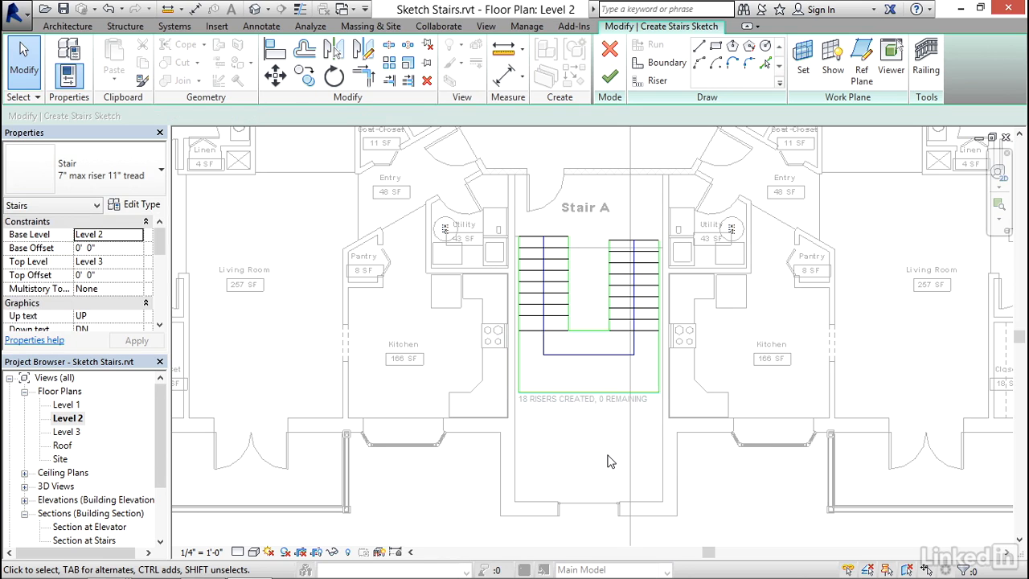
mouse_move(924, 123)
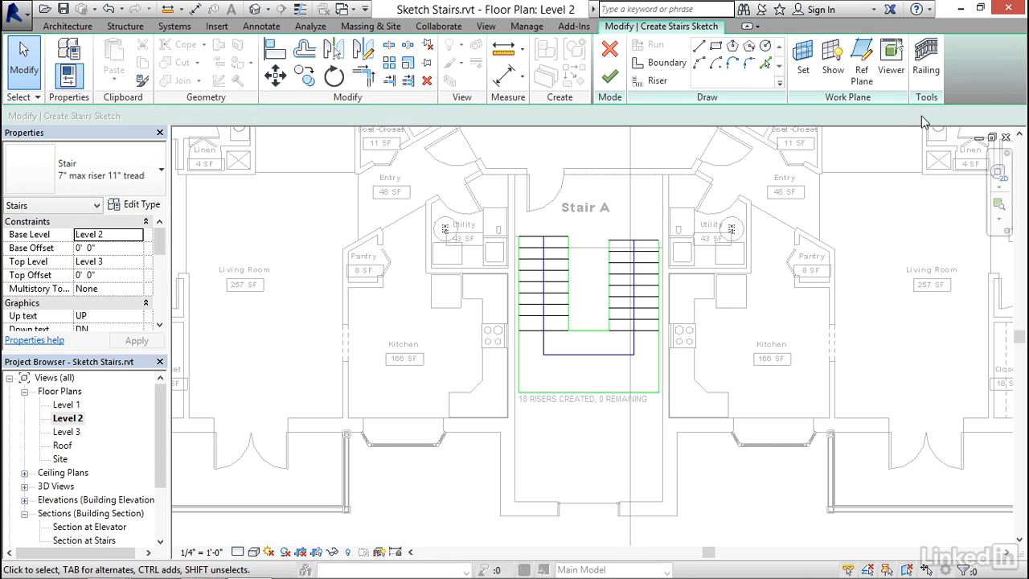
mouse_move(926, 62)
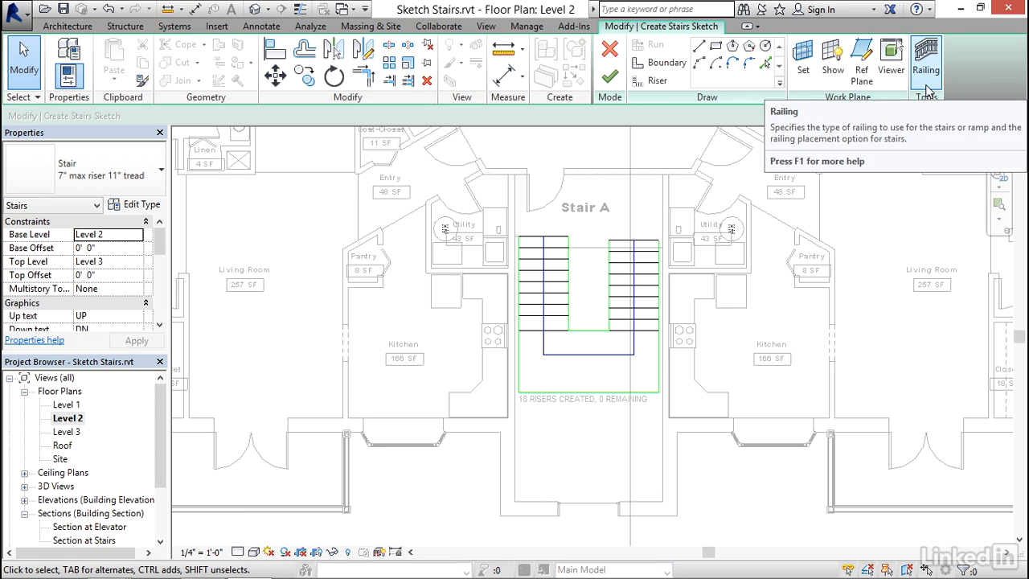
- Set the railing to Guardrail - Pipe on stringers and finish the Stair A sketch
click(926, 61)
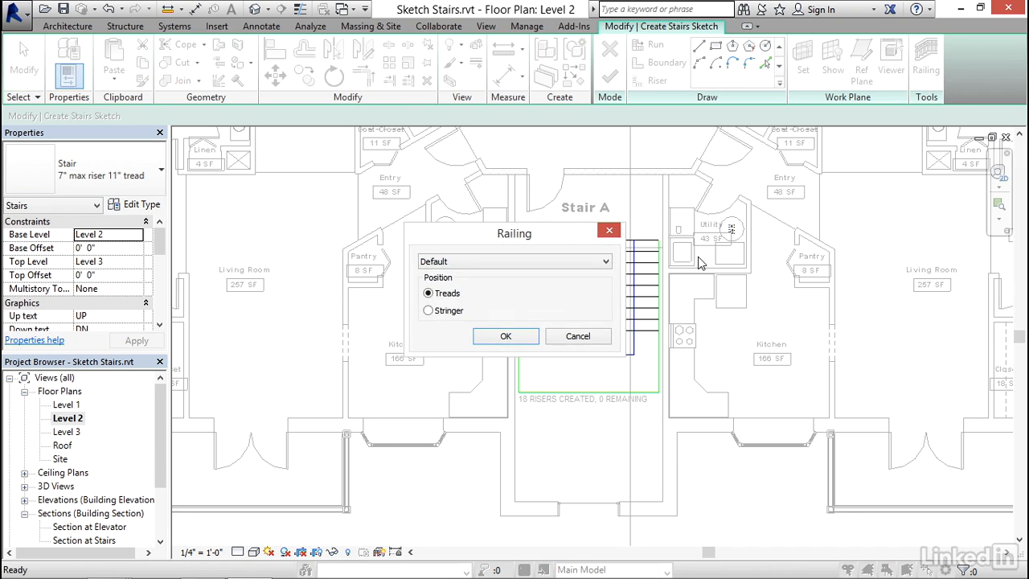
mouse_move(468, 279)
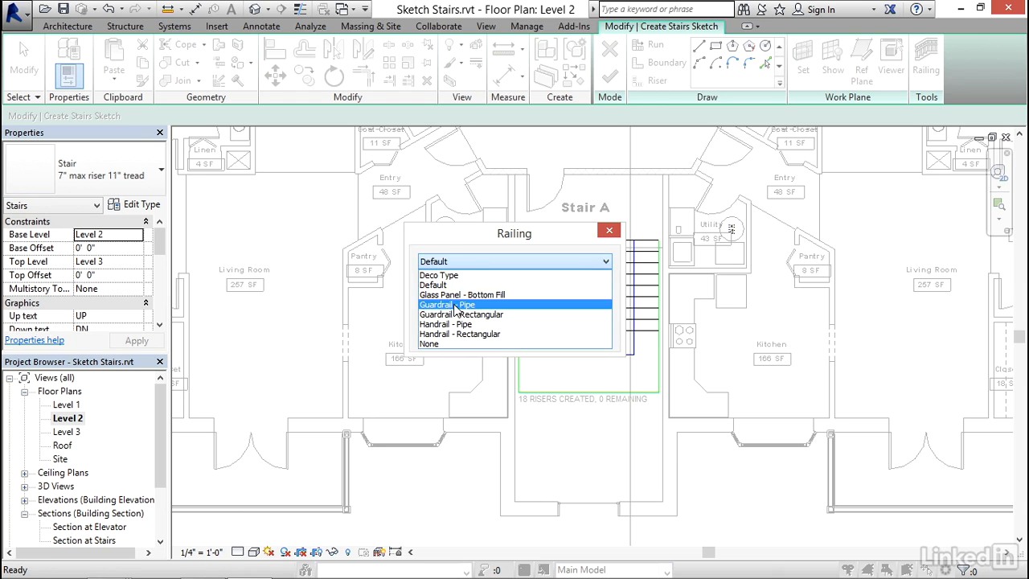
click(447, 304)
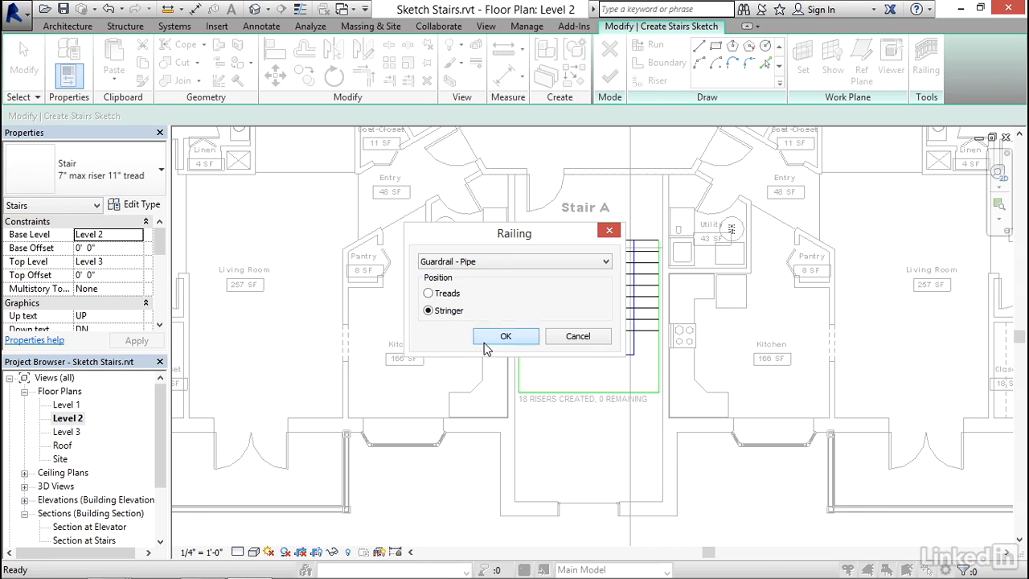
click(504, 336)
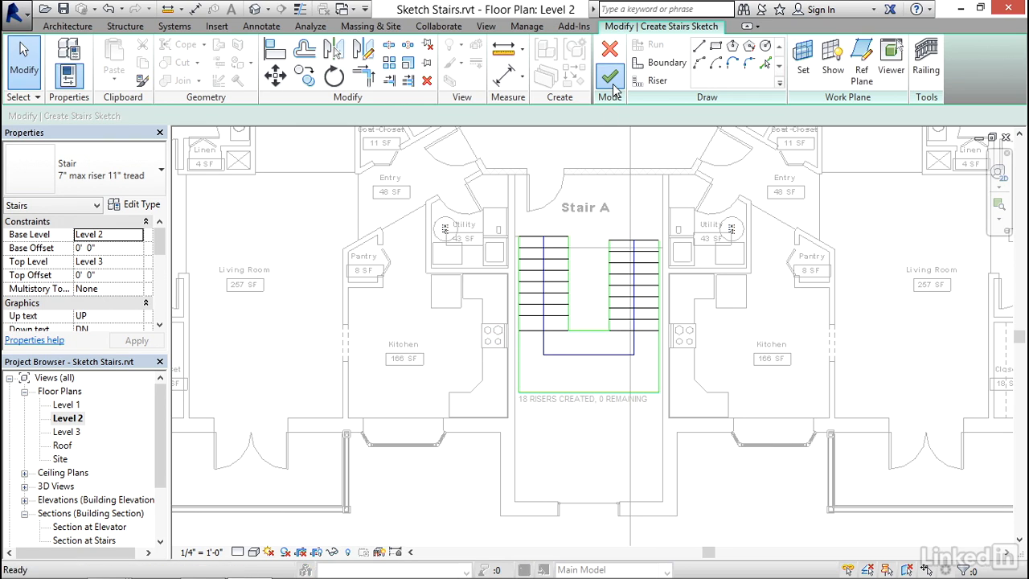
click(609, 79)
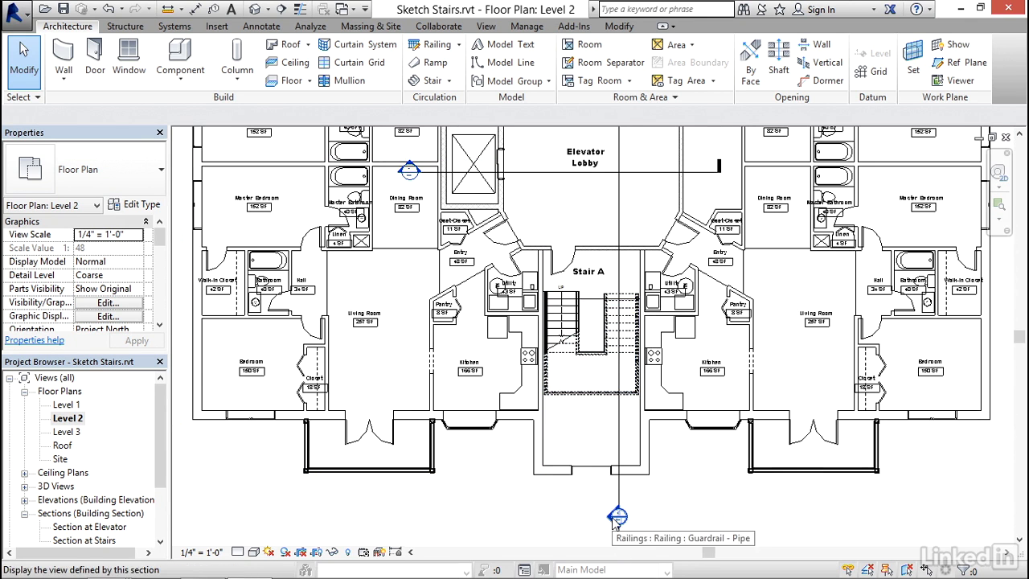
mouse_move(627, 431)
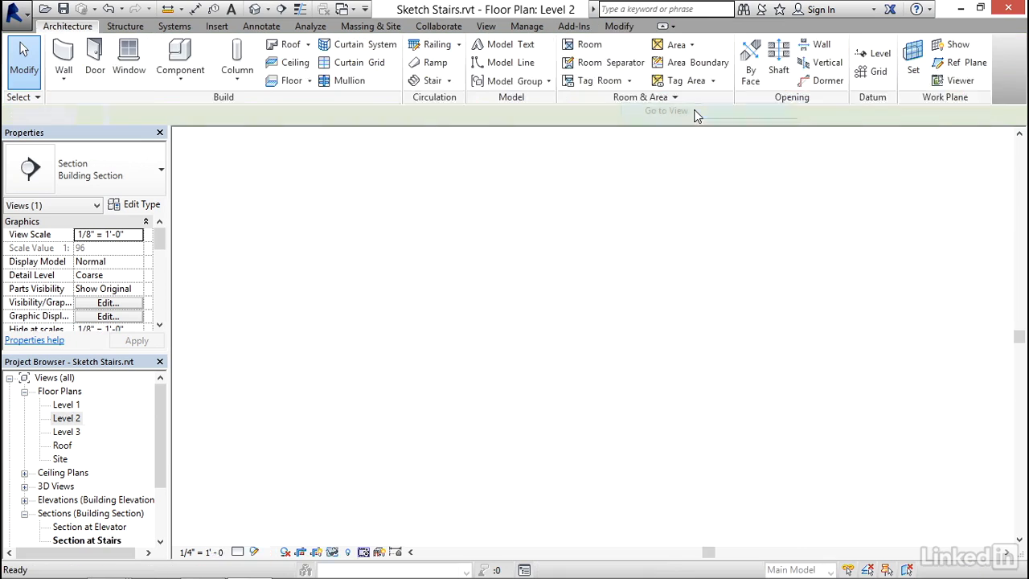
- Zoom into the stairs section to check the pipe guardrails, then open the Level 1 plan
click(665, 109)
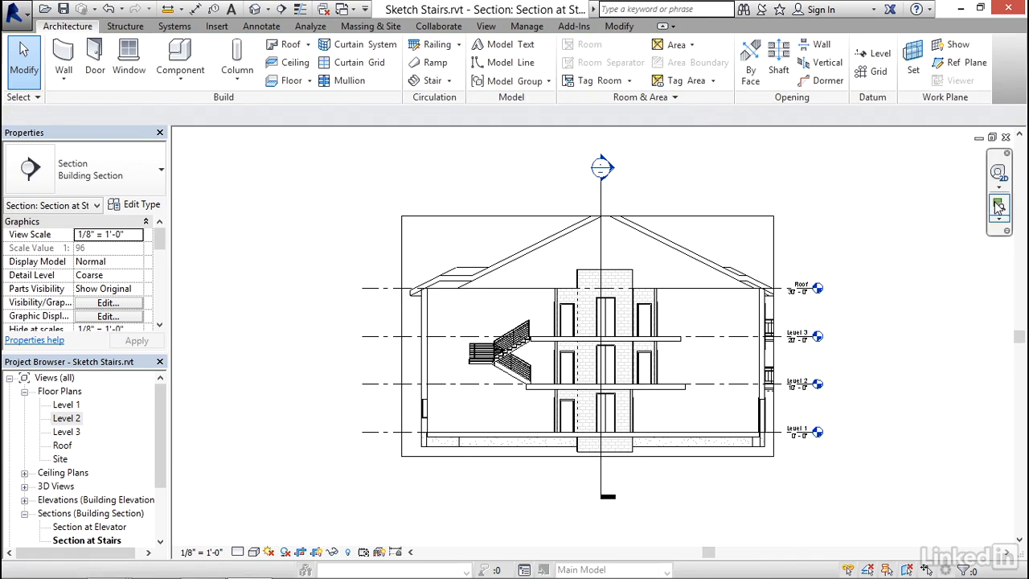
drag(402, 304, 579, 449)
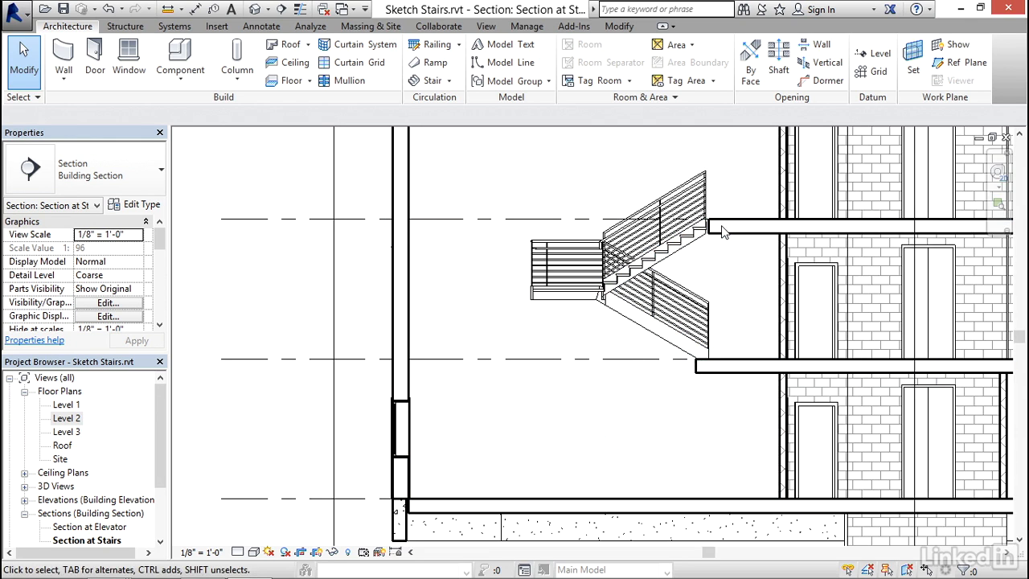
click(655, 222)
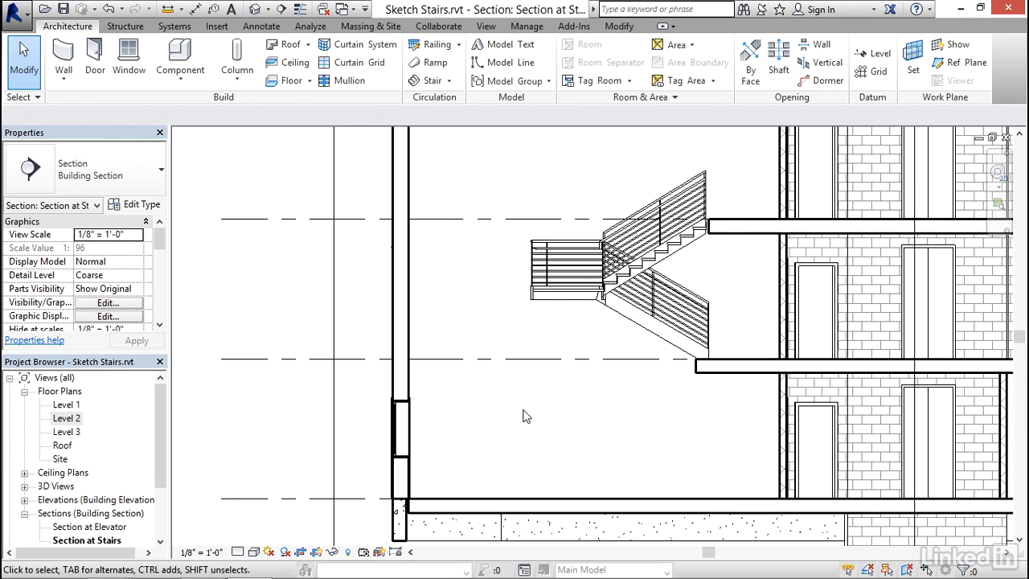
mouse_move(704, 373)
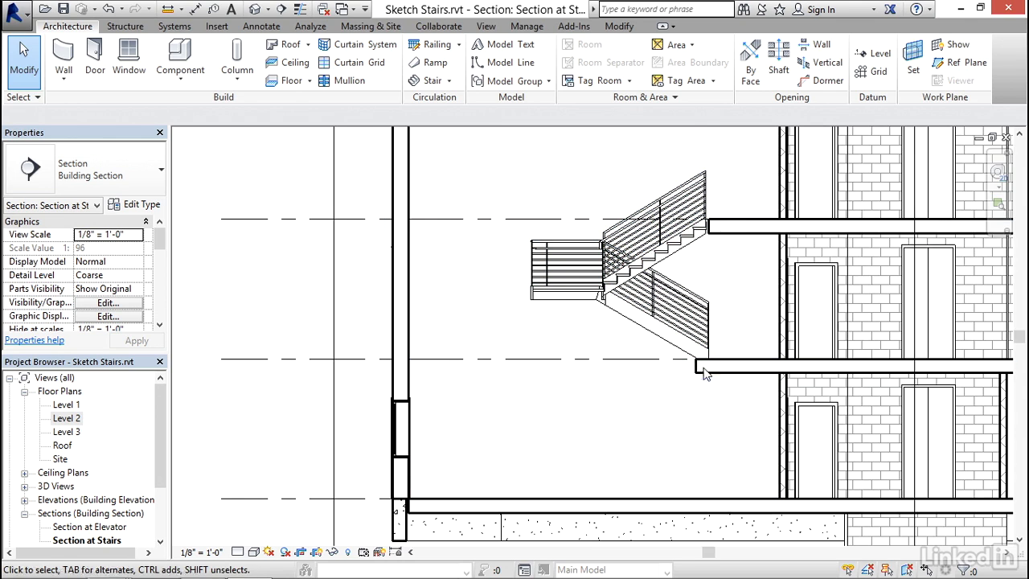
click(492, 502)
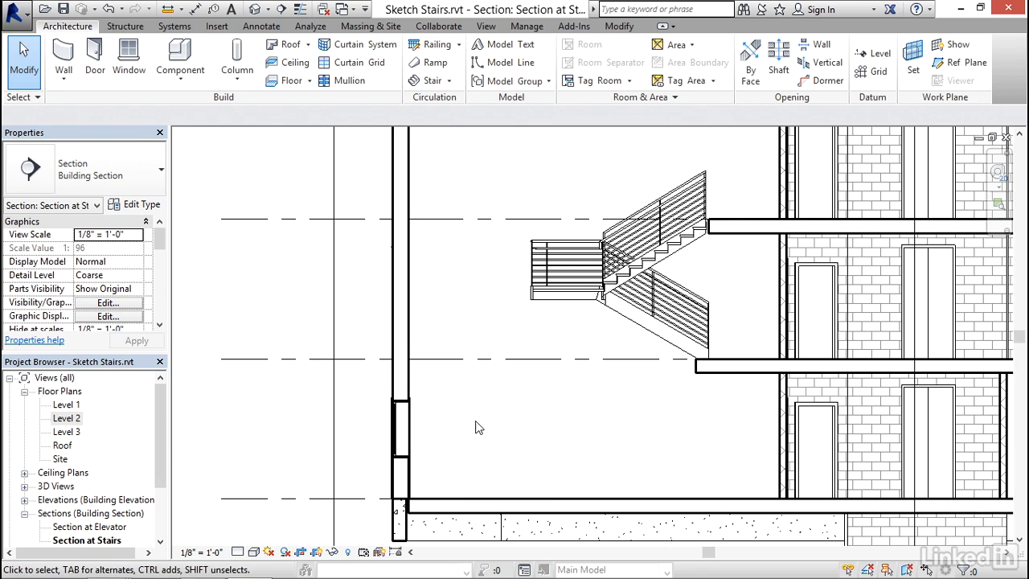
double_click(66, 405)
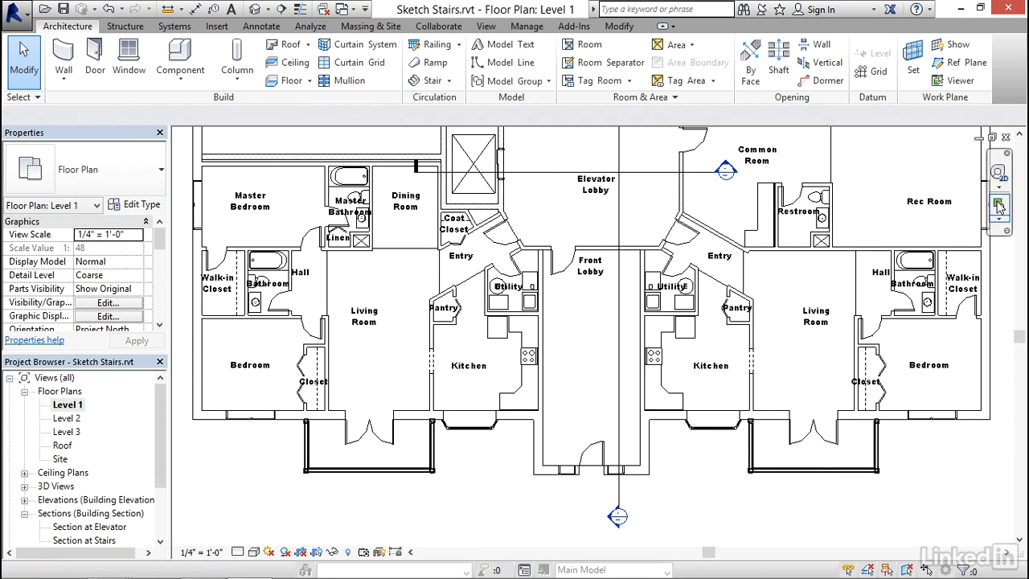
- Zoom to the Front Lobby and sketch a straight 18-riser run for a new stair
drag(469, 222, 675, 499)
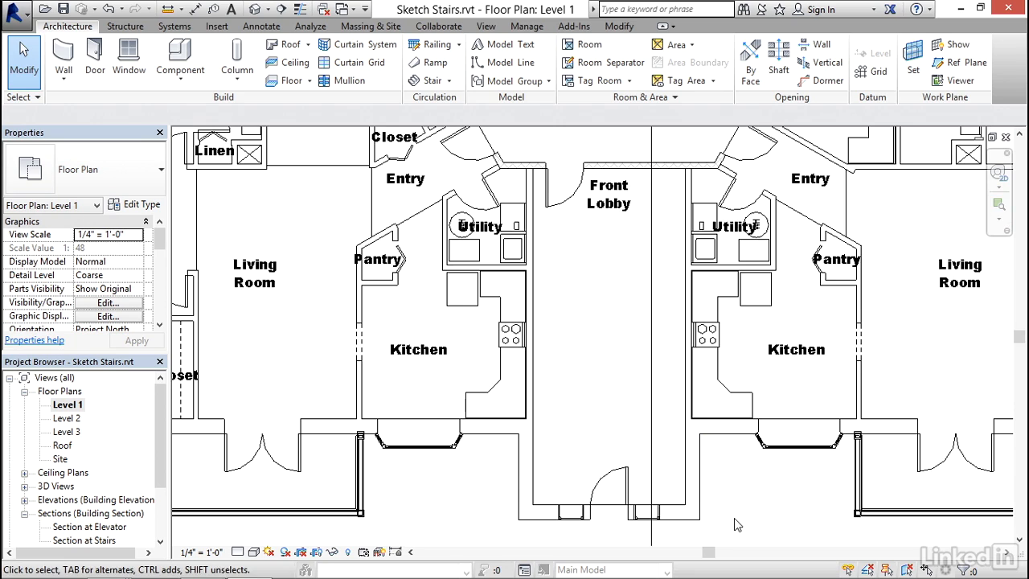
click(433, 80)
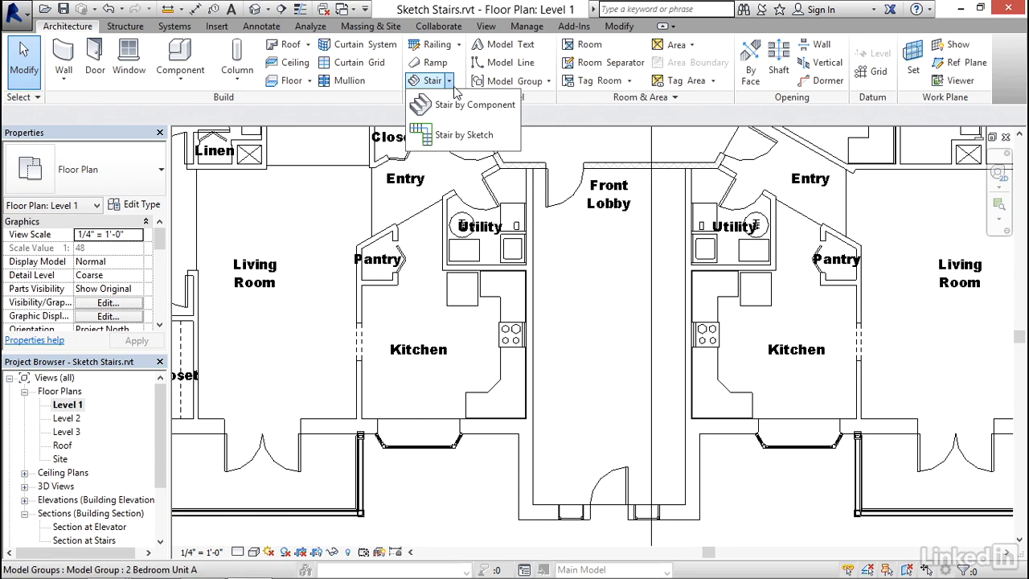
click(462, 135)
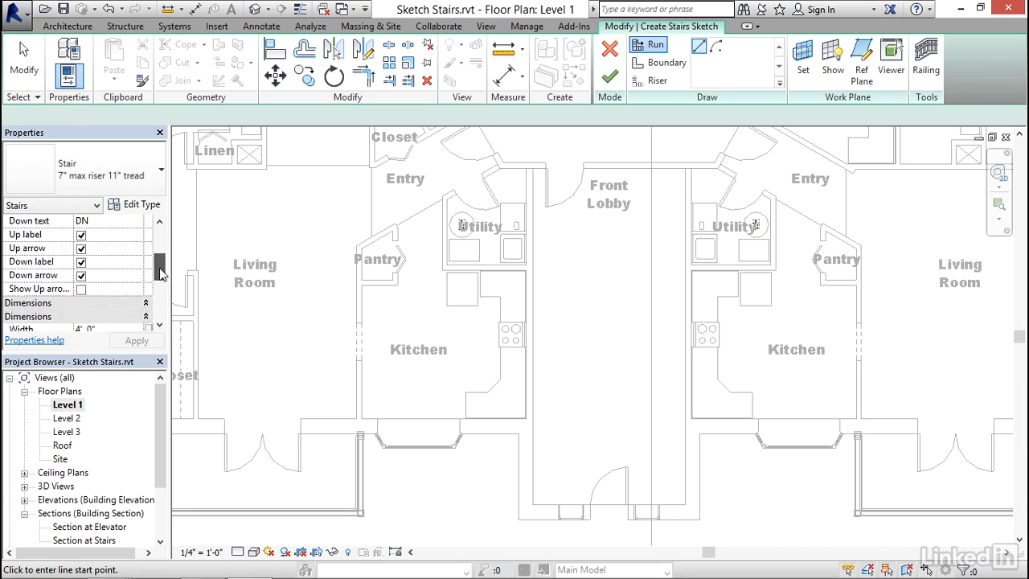
scroll(down, 3)
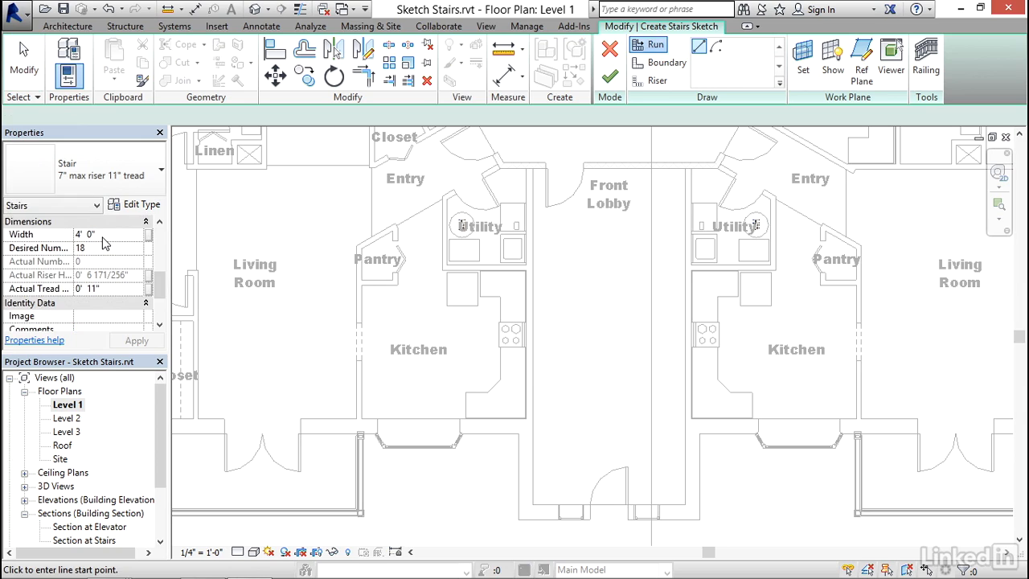
mouse_move(96, 257)
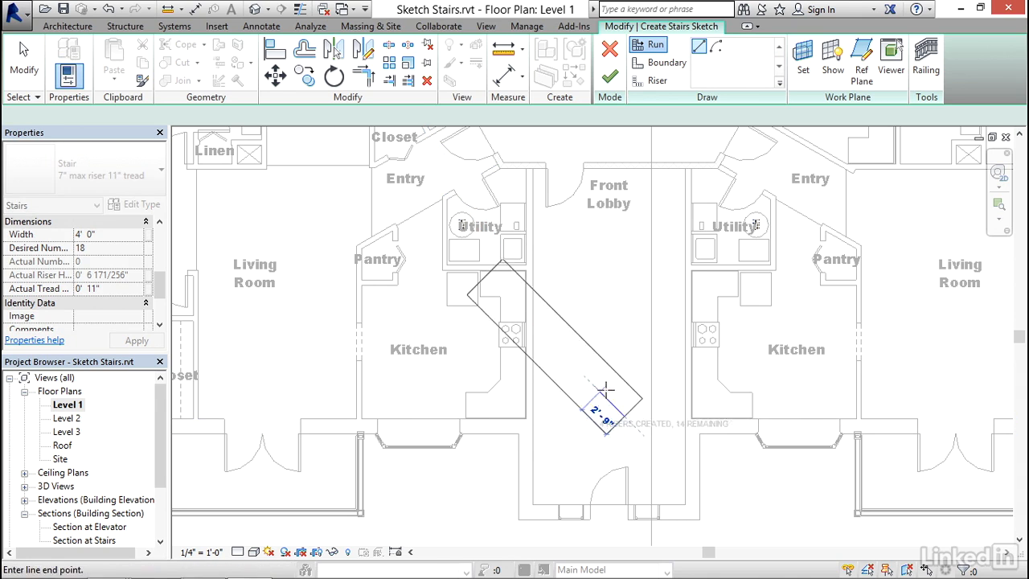
click(617, 151)
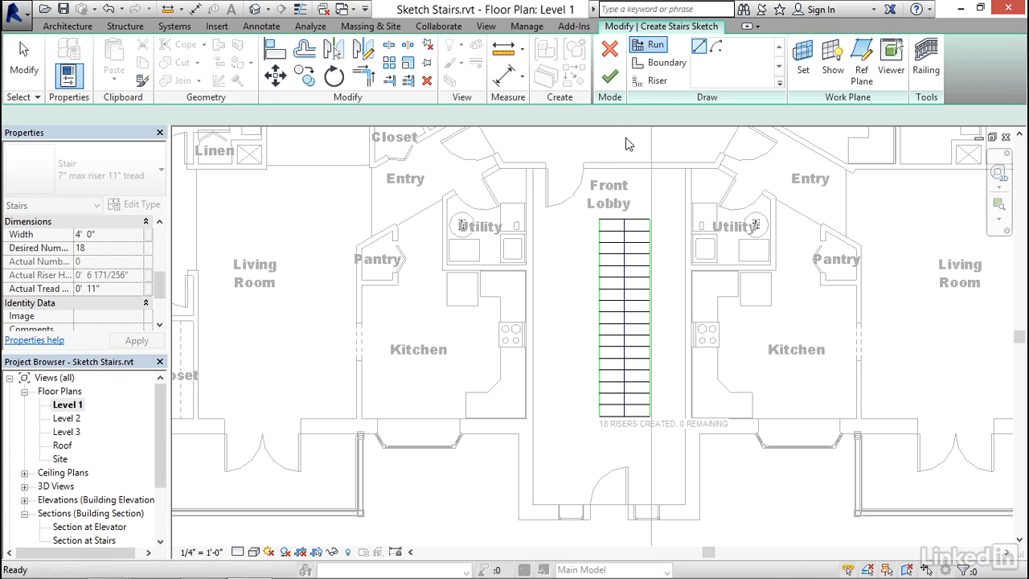
click(23, 61)
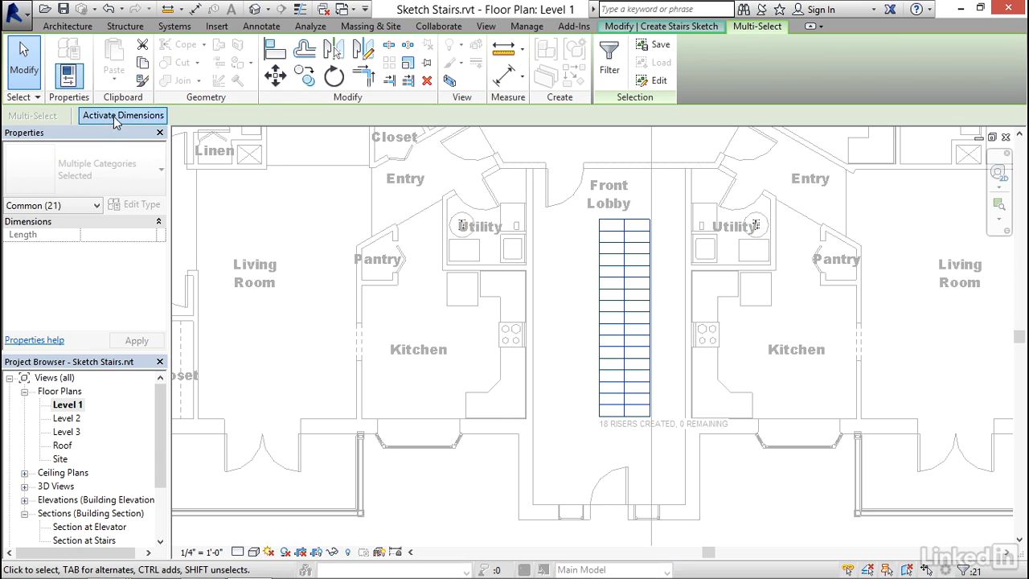
- Set the run's temporary dimension to the wall to 6'-4" and finish the Front Lobby stair
click(122, 116)
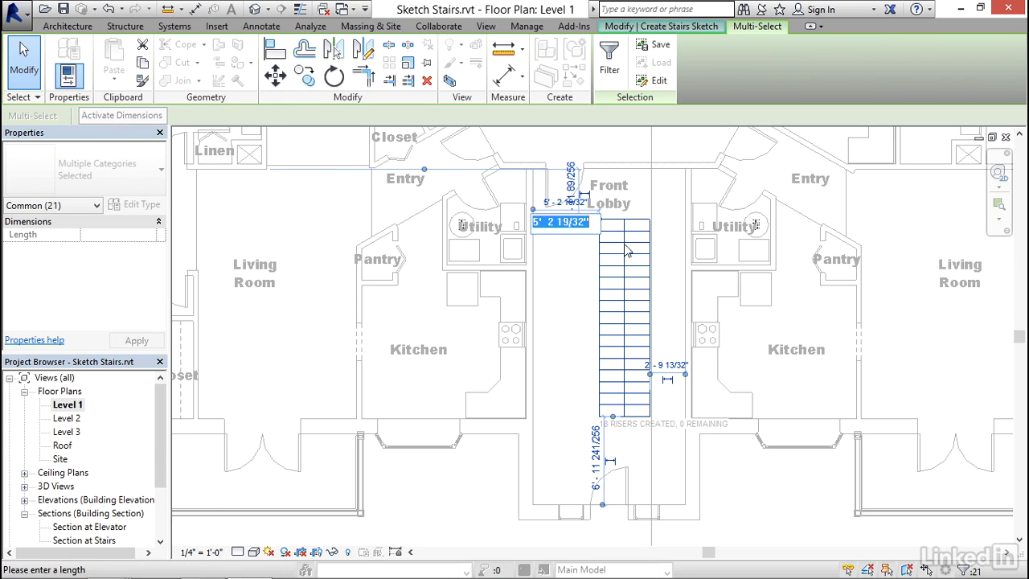
text(4)
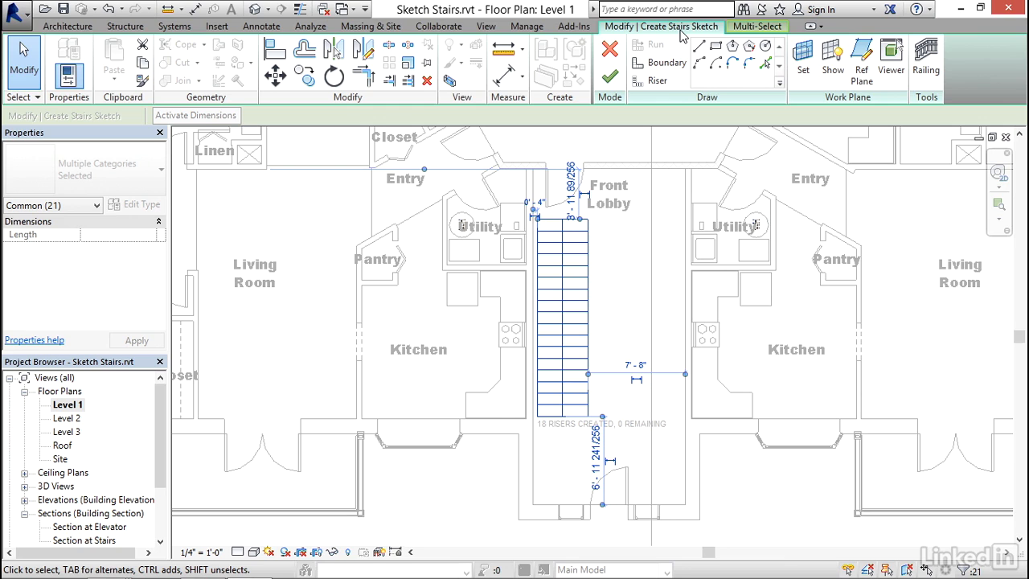
mouse_move(611, 77)
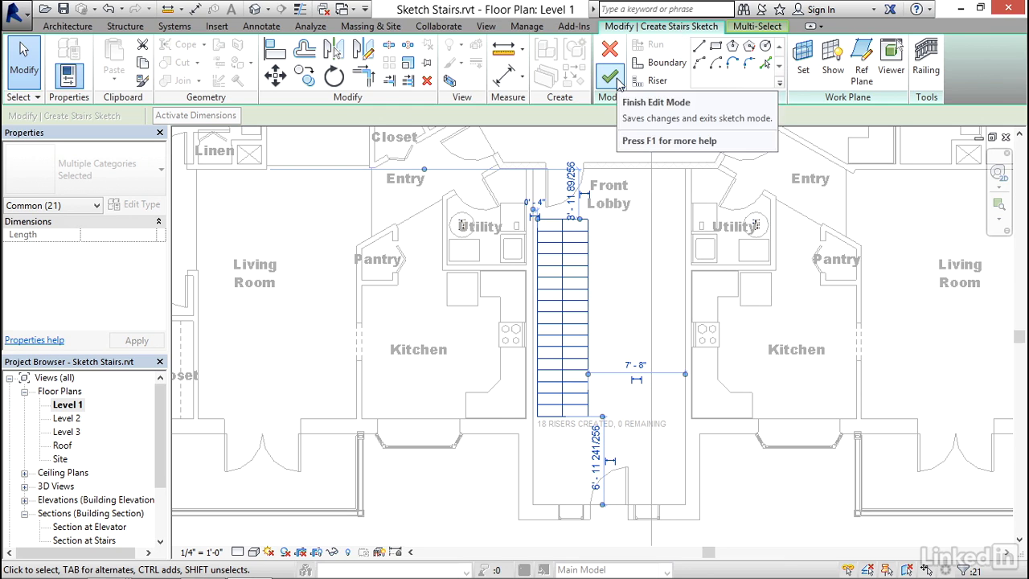
click(609, 78)
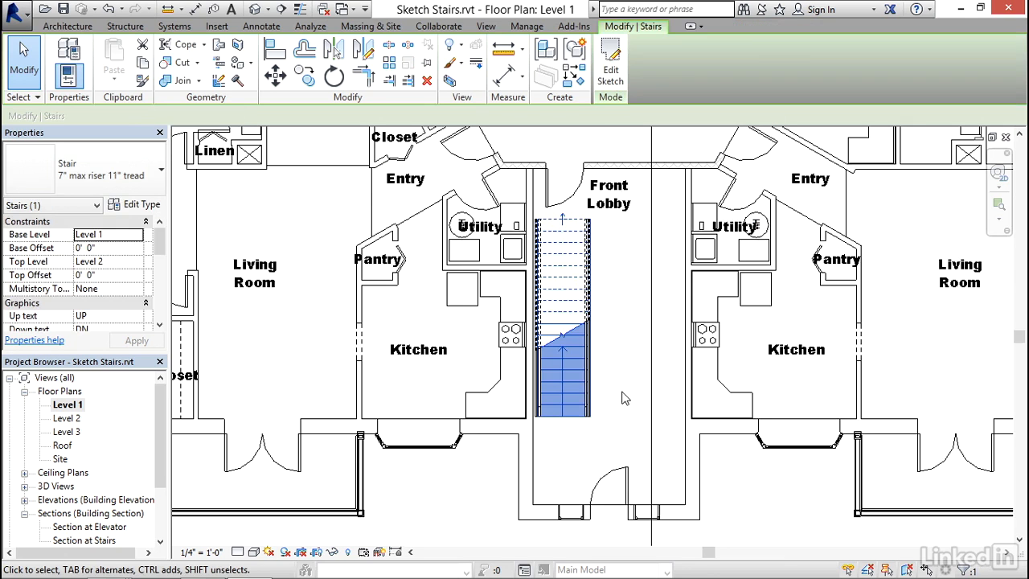
mouse_move(58, 488)
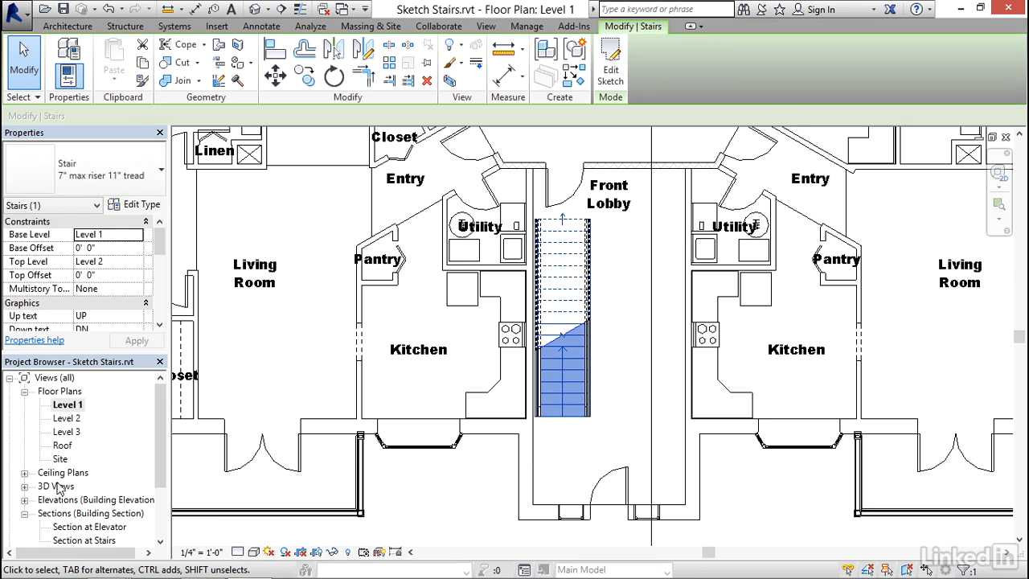
- Open the Section at Stairs view and zoom in on the new Level 1 to 2 stair
double_click(87, 540)
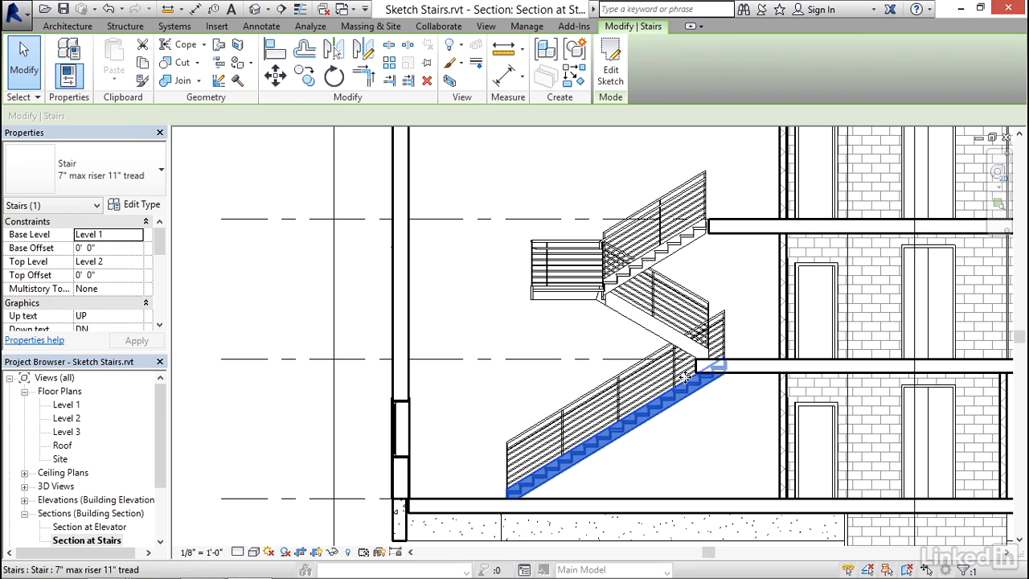
mouse_move(706, 380)
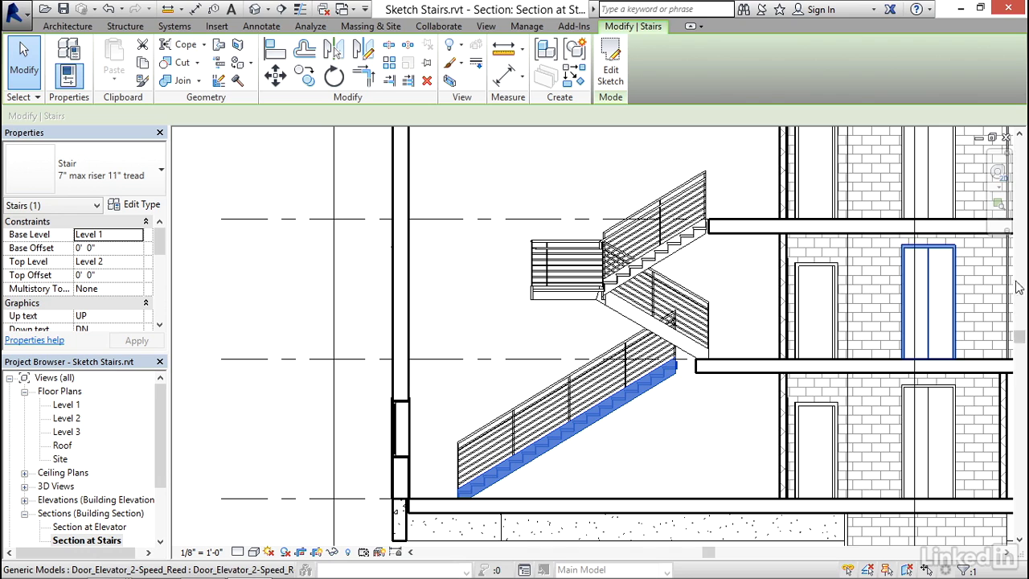
drag(646, 340, 753, 404)
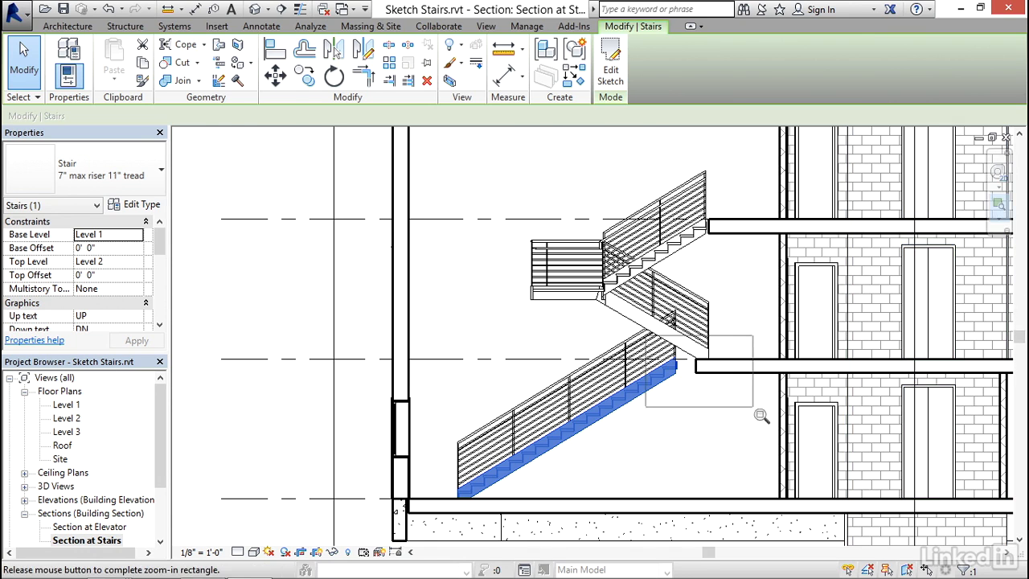